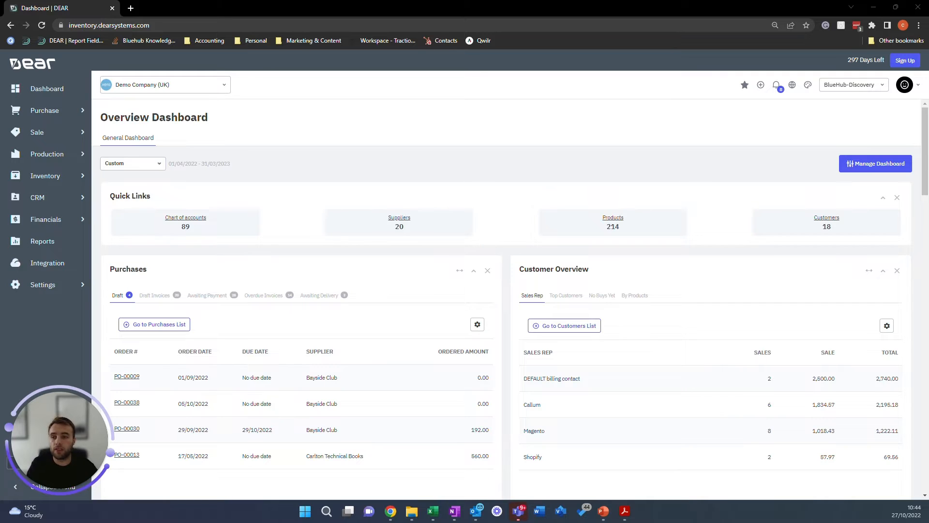
mouse_move(223, 88)
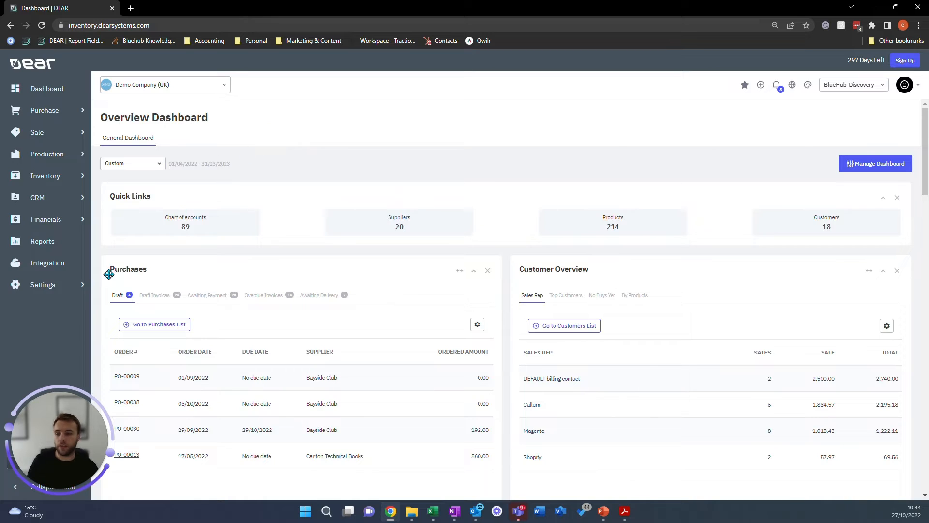
Open the connected Xero integration from Integration > My Integrations.
left_click(48, 263)
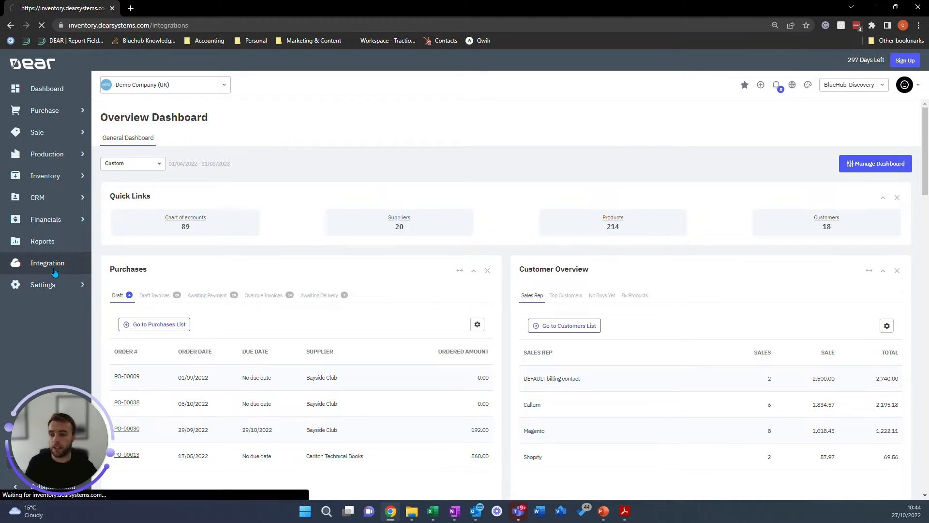
left_click(47, 262)
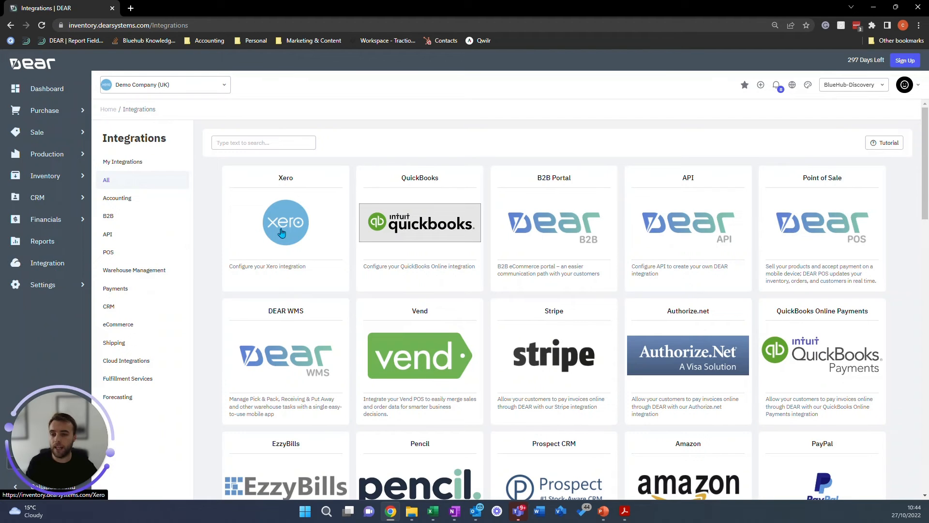
mouse_move(286, 231)
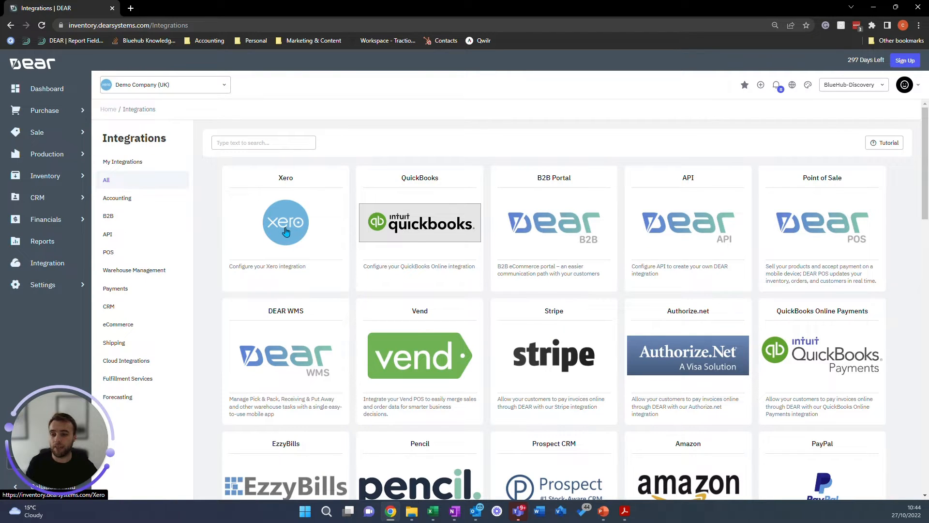
left_click(122, 161)
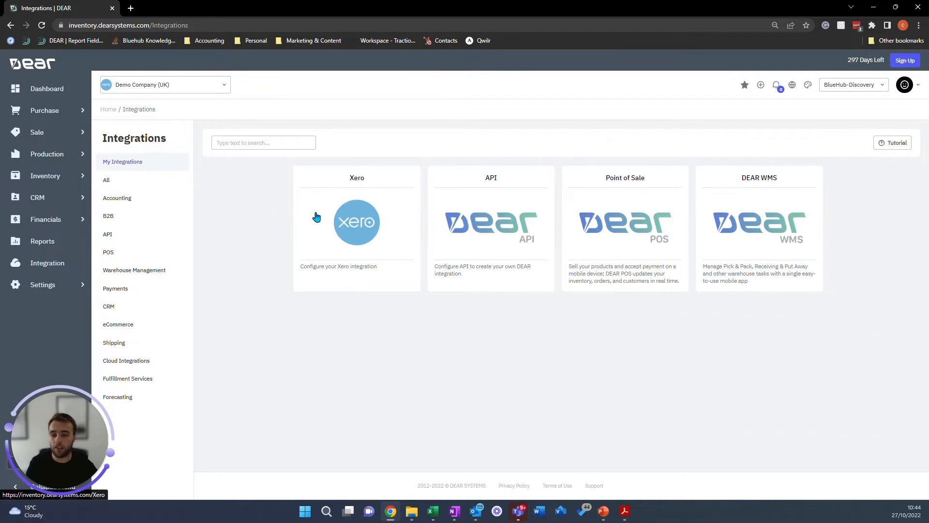
left_click(356, 222)
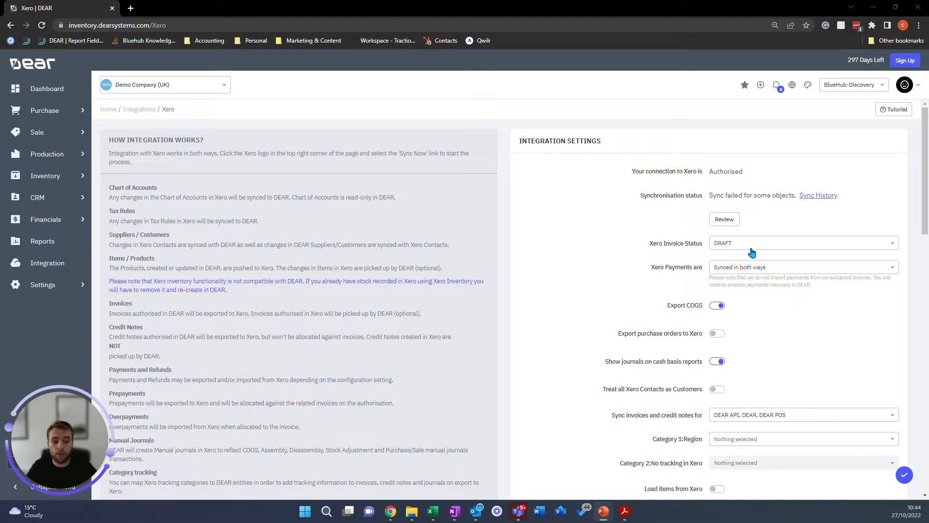
left_click(803, 242)
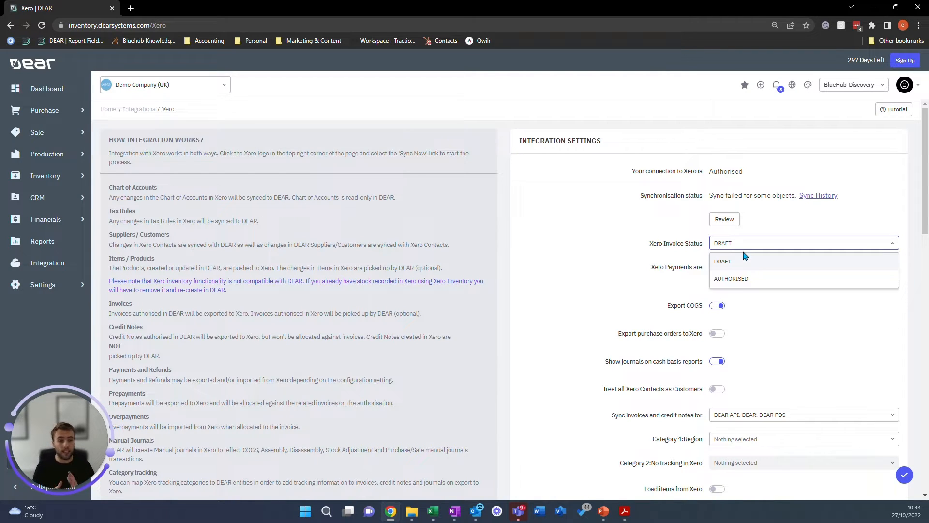
left_click(722, 261)
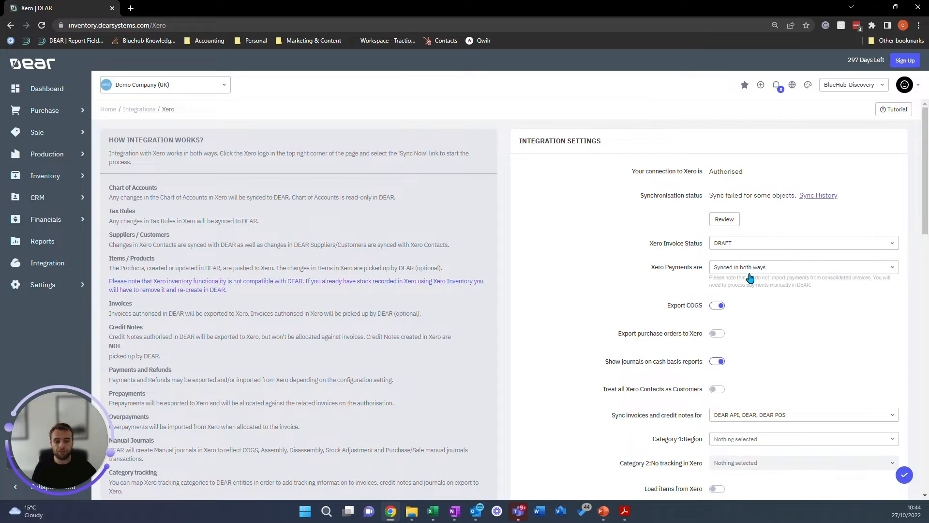
left_click(803, 266)
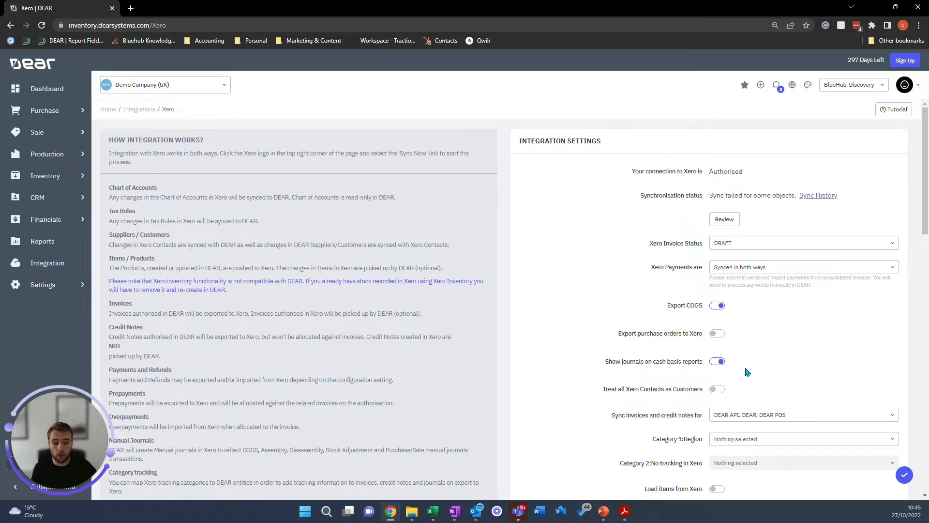
Remove DEAR POS from the invoice and credit note sync channels, keeping DEAR API and DEAR.
scroll("down", 3)
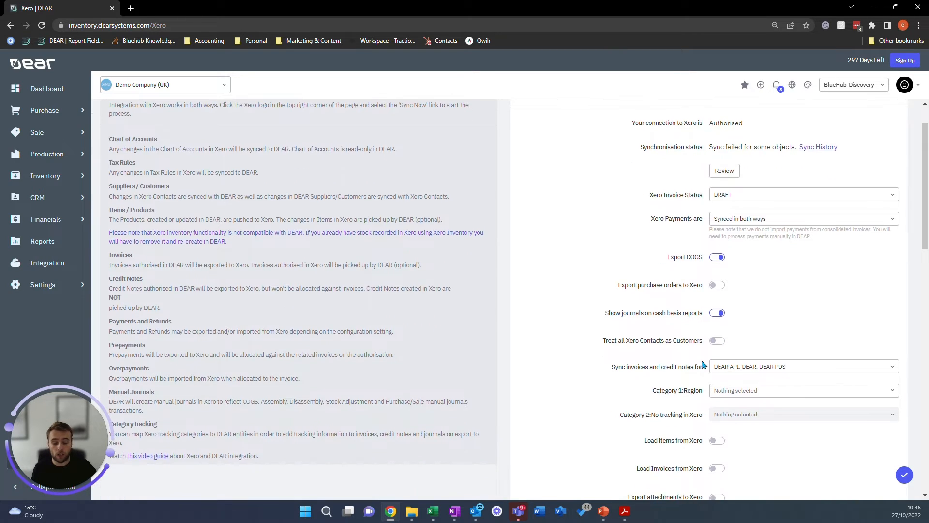
mouse_move(637, 344)
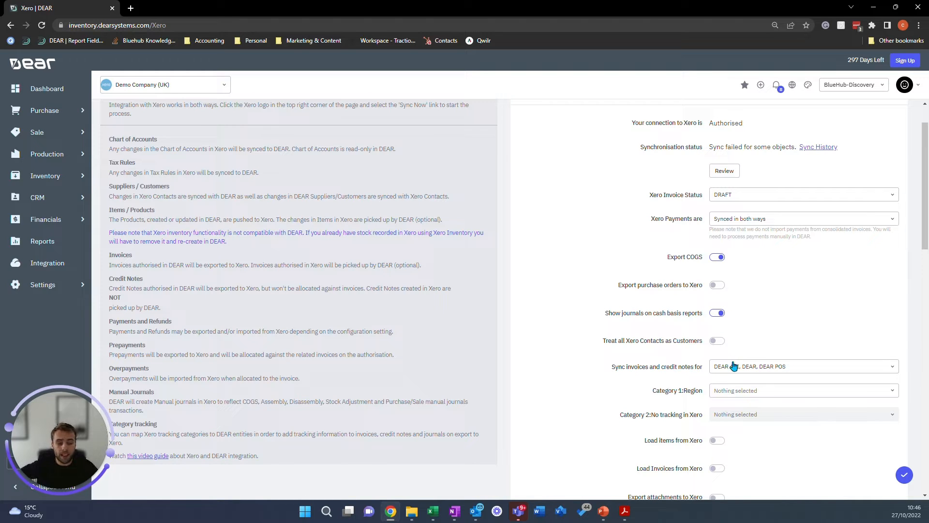
left_click(803, 366)
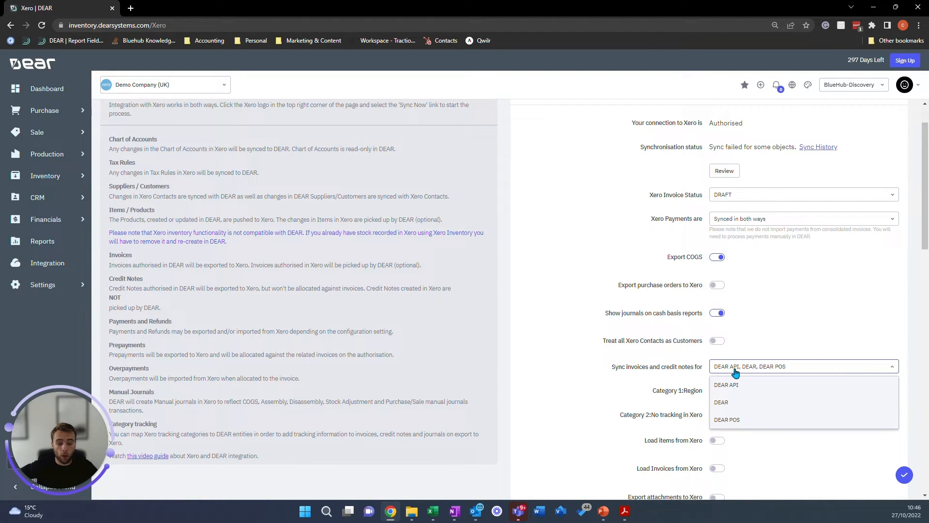
mouse_move(713, 389)
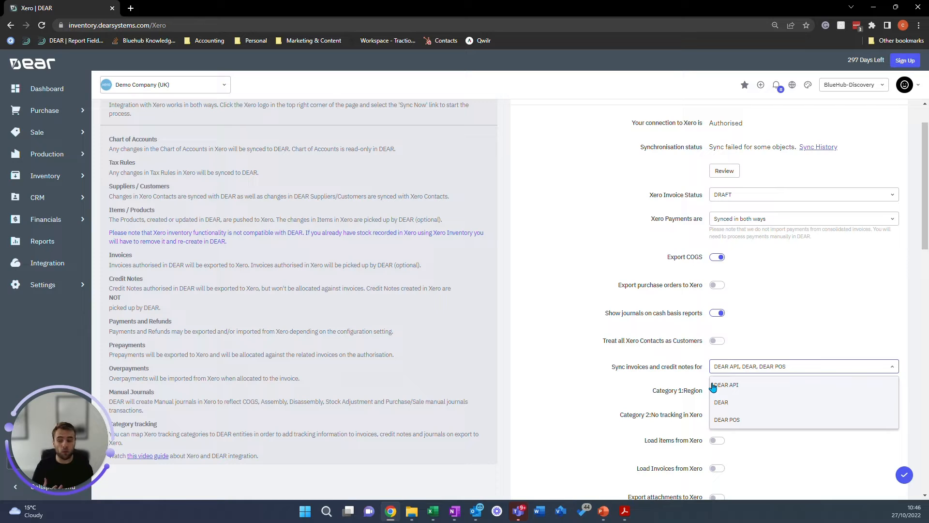
left_click(726, 420)
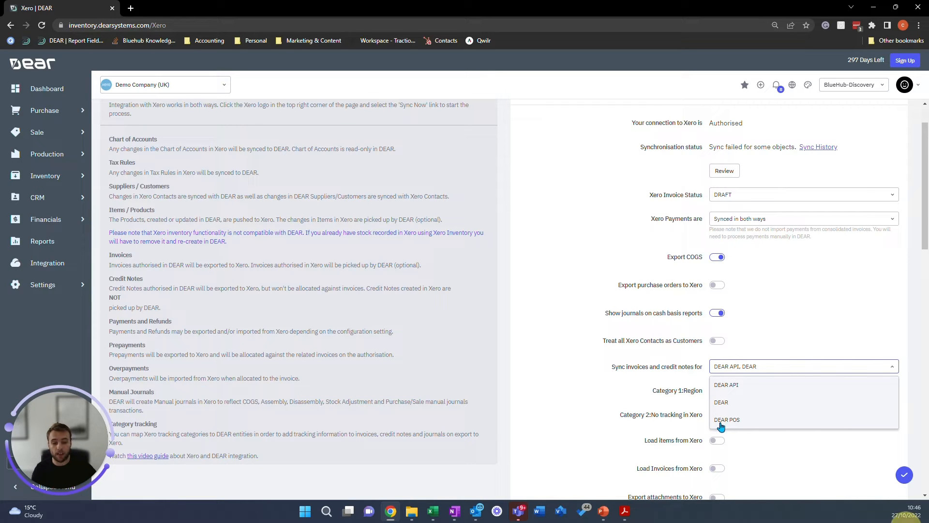
left_click(738, 366)
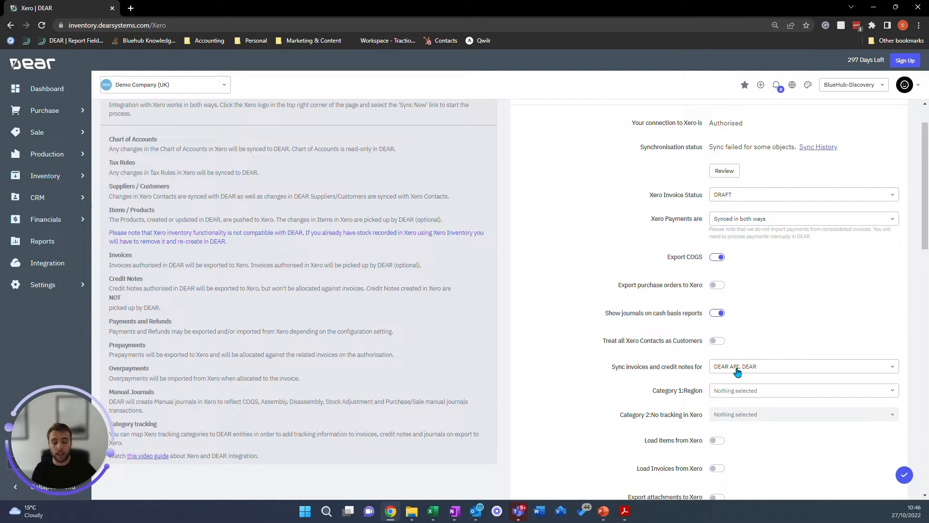
mouse_move(737, 372)
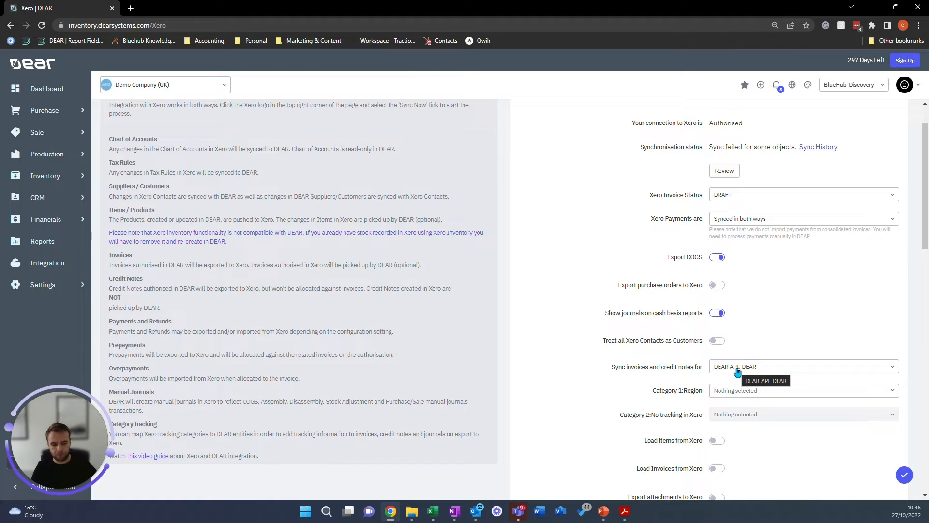
scroll("down", 3)
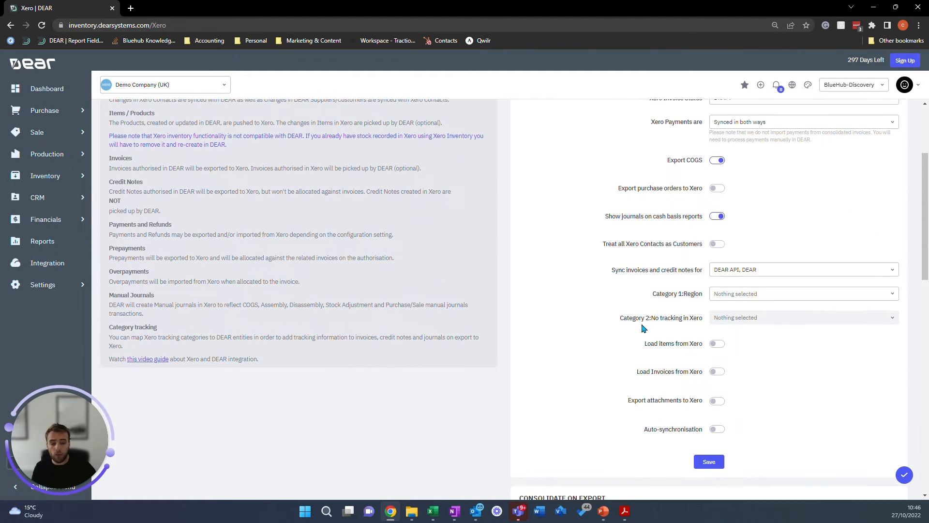
Map Xero tracking Category 1 (Region) to Product Attribute 1.
left_click(802, 293)
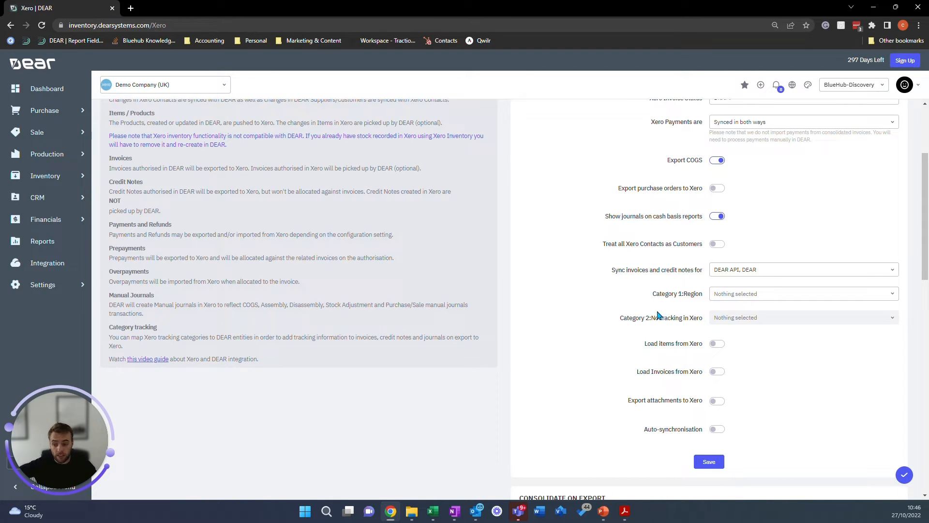
double_click(677, 294)
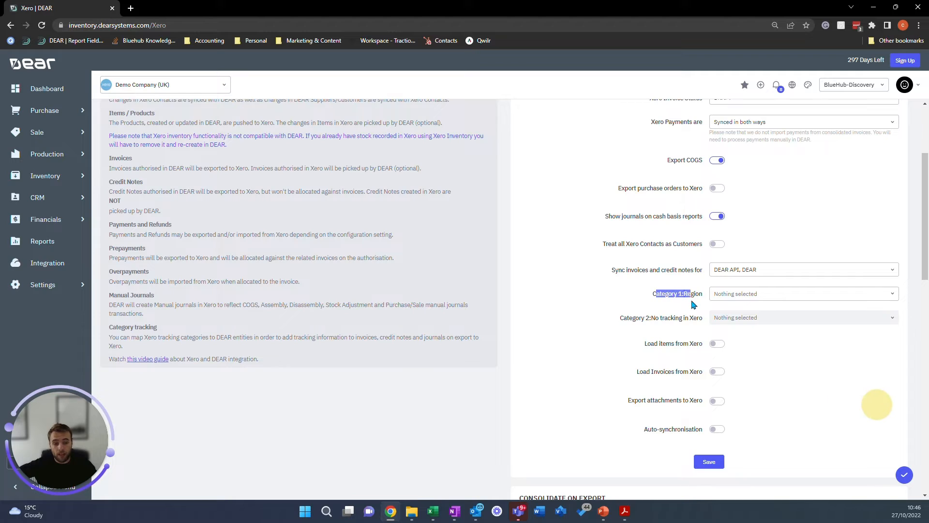
left_click(803, 294)
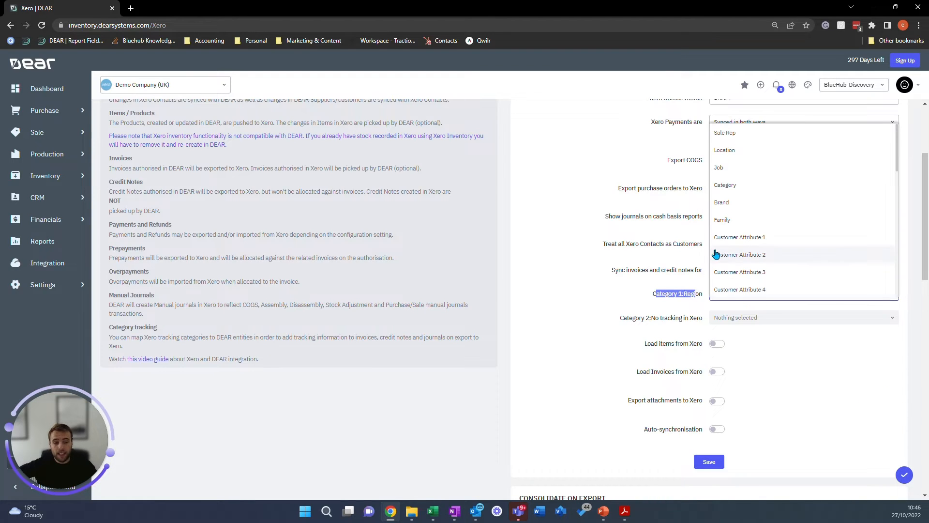
scroll("down", 3)
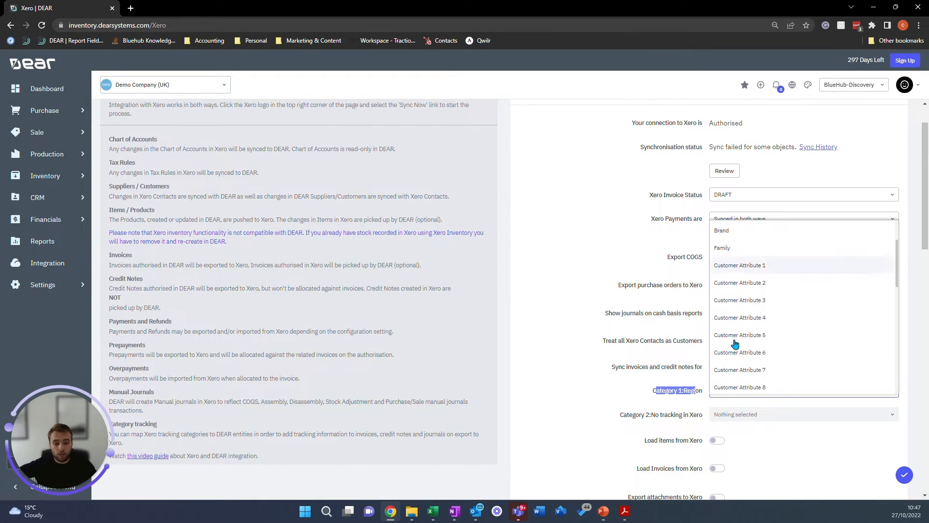
scroll("down", 3)
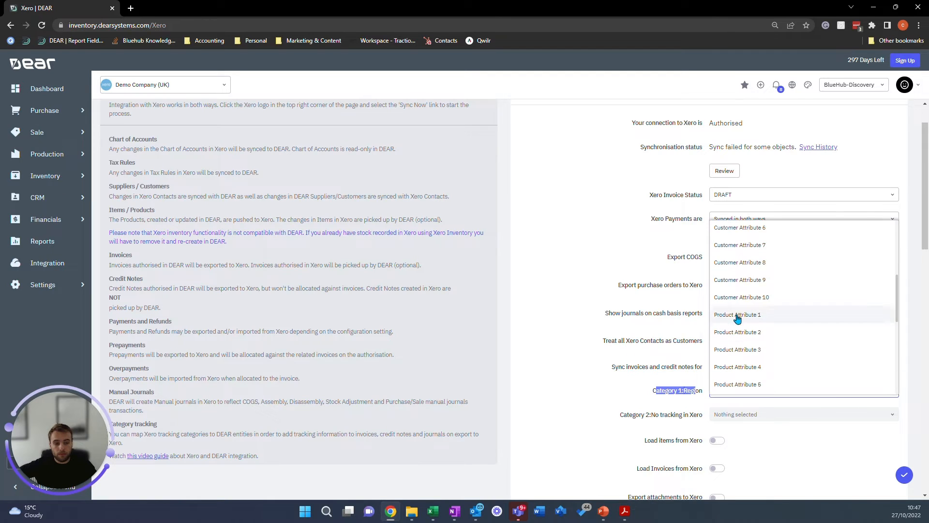
left_click(738, 315)
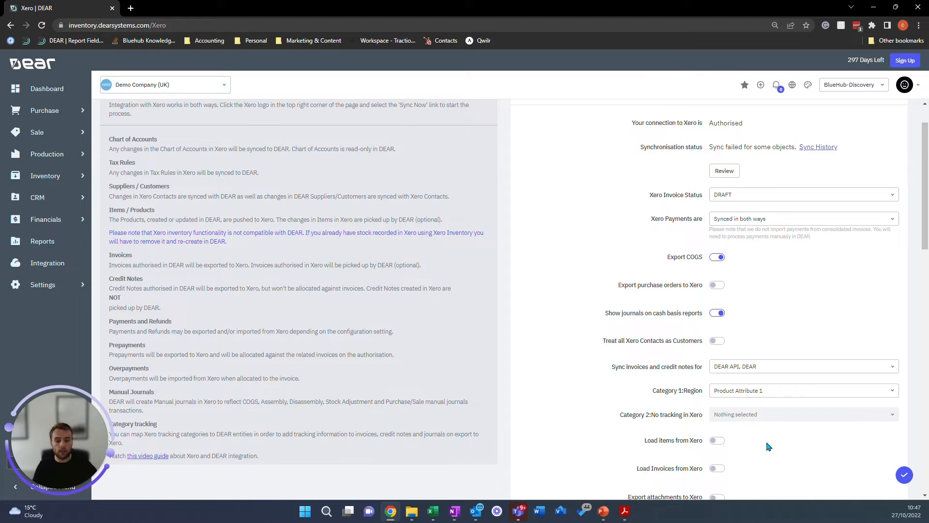
Switch on the Export attachments to Xero toggle.
scroll("down", 3)
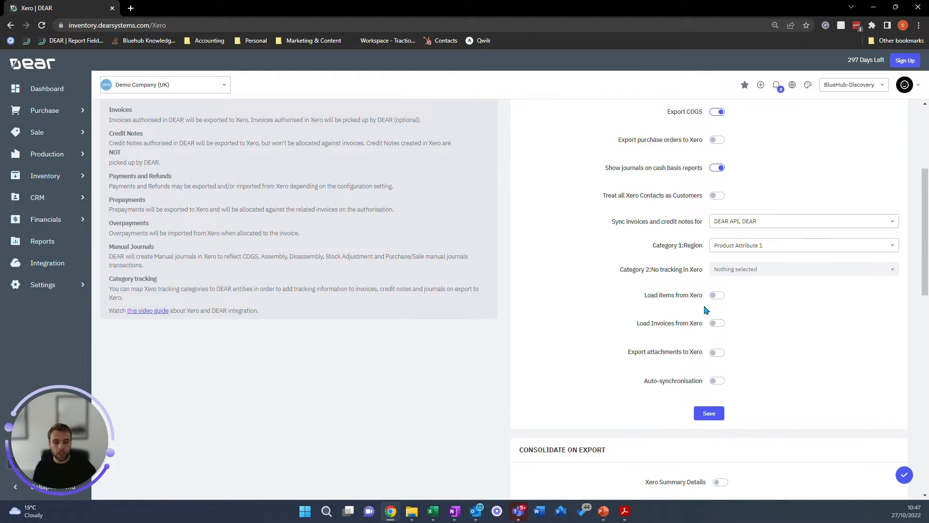
mouse_move(716, 320)
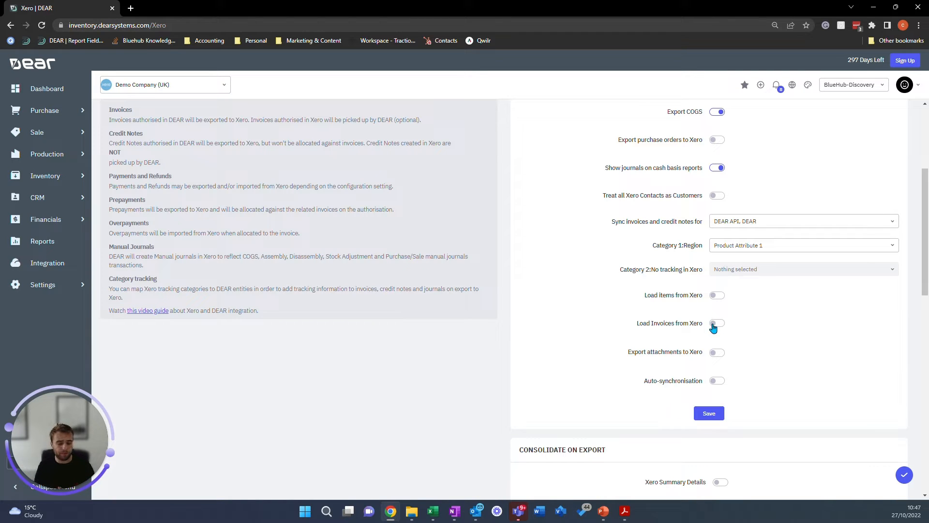
mouse_move(714, 356)
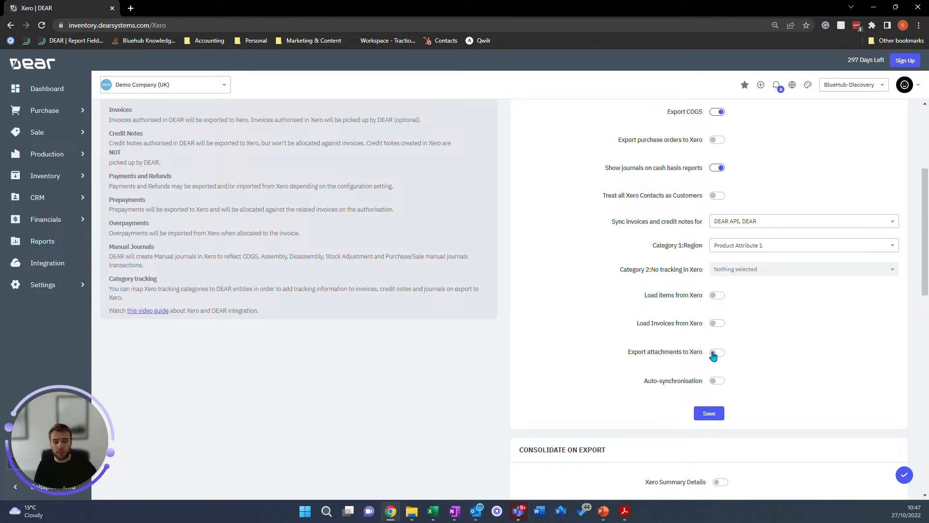
left_click(717, 352)
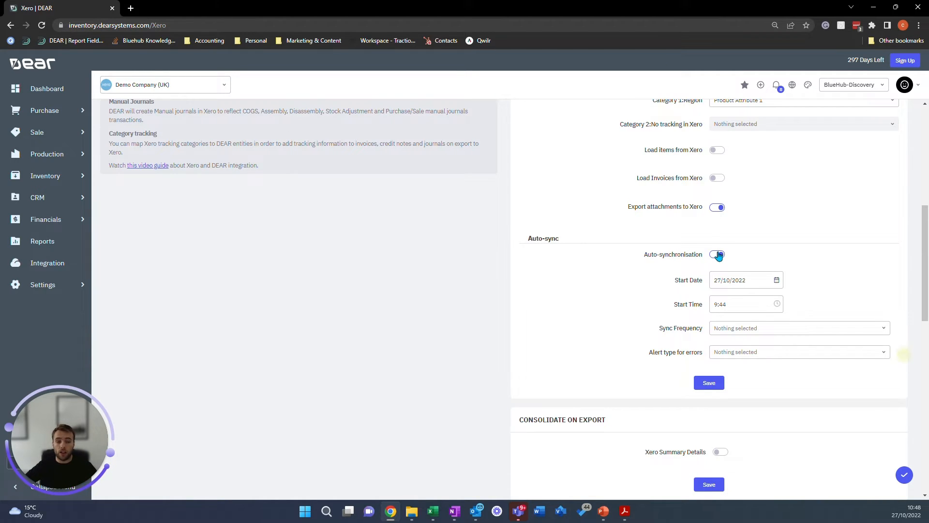
Turn on auto-synchronisation and set the error alert type to Email.
left_click(718, 254)
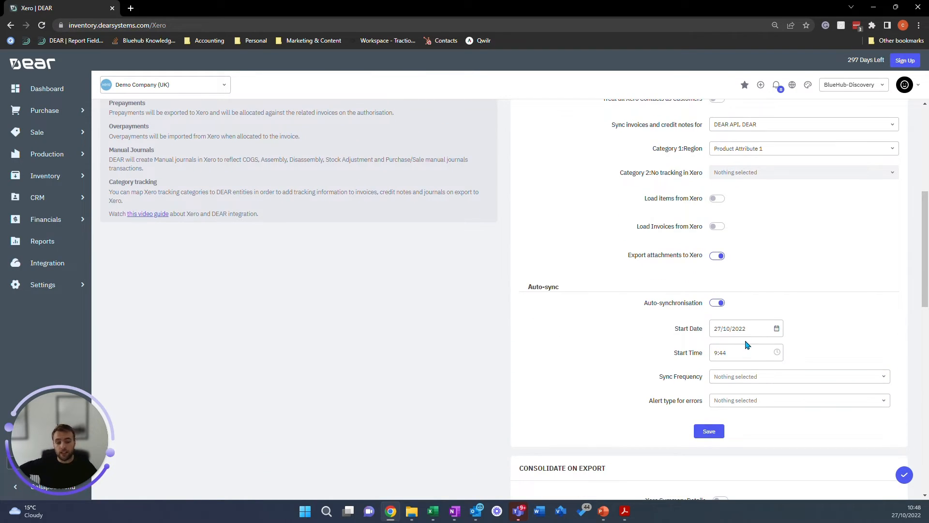
left_click(798, 377)
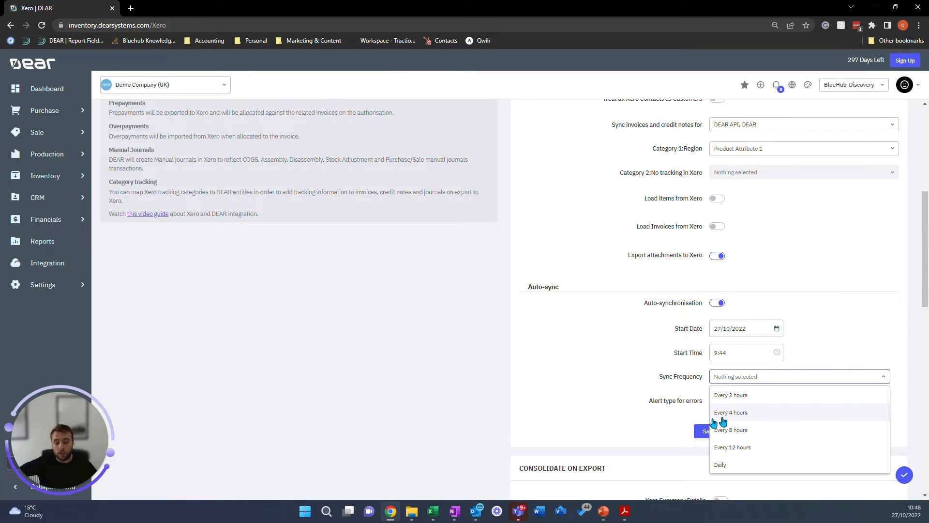
left_click(798, 401)
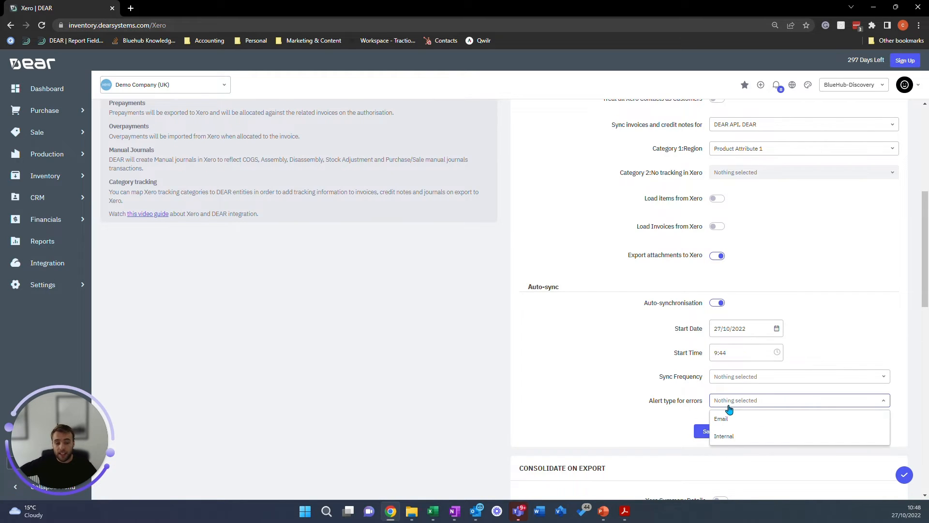
mouse_move(724, 391)
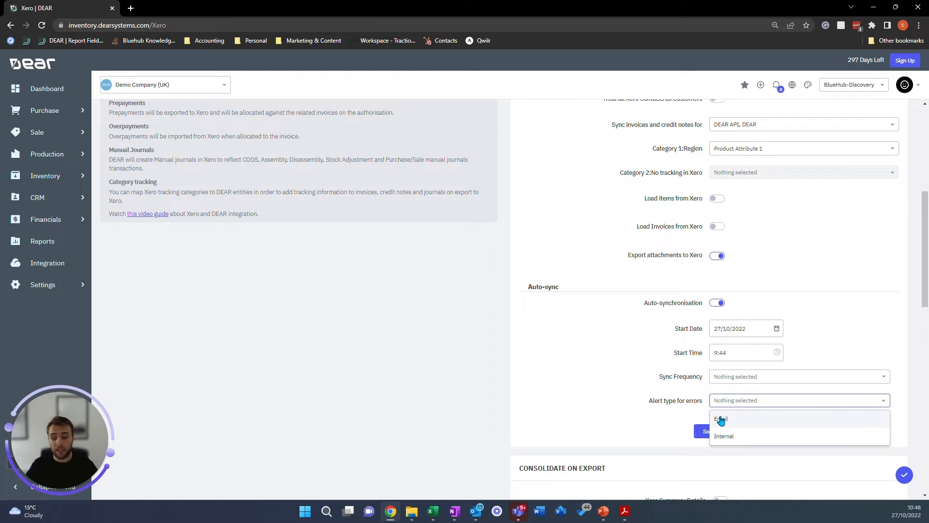
mouse_move(721, 424)
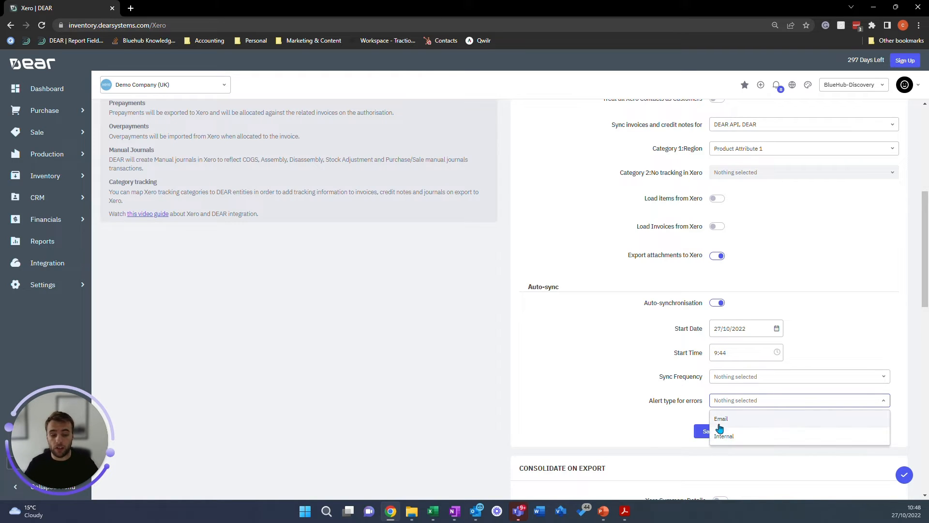
left_click(721, 418)
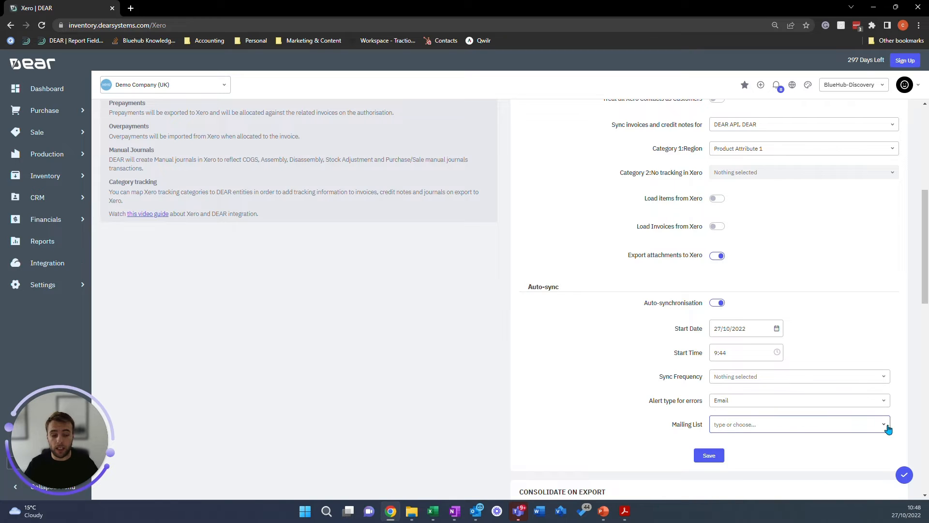
Change the error alert type from Email to Internal.
left_click(799, 423)
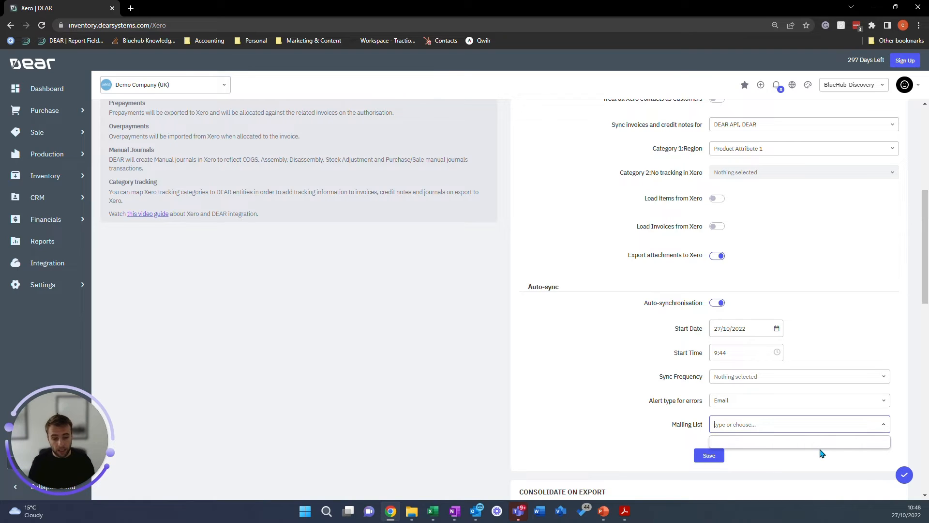
left_click(798, 401)
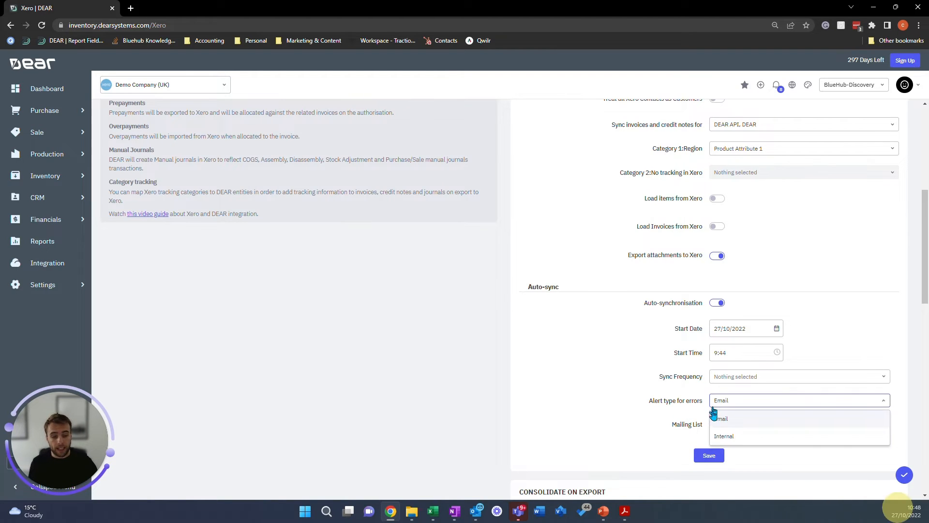
left_click(724, 435)
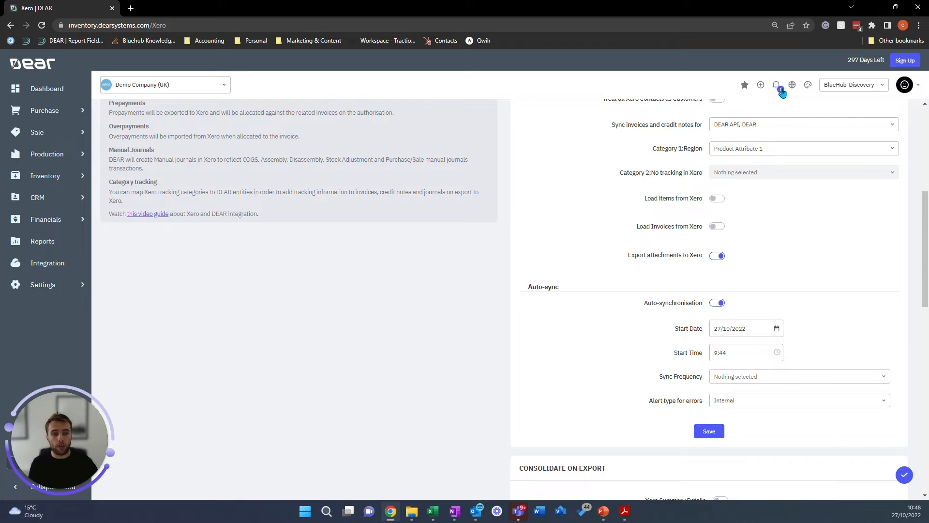
left_click(777, 85)
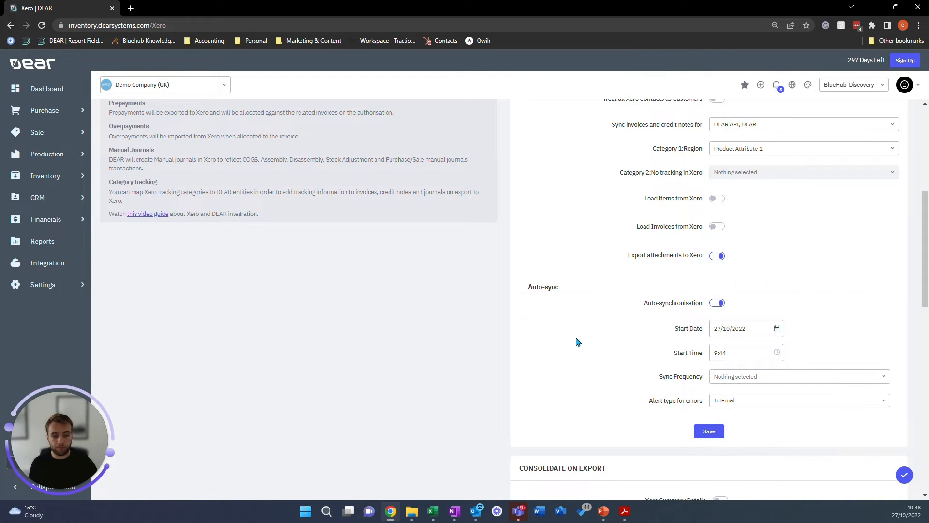
Enable Xero Summary Details consolidation on export.
scroll("down", 3)
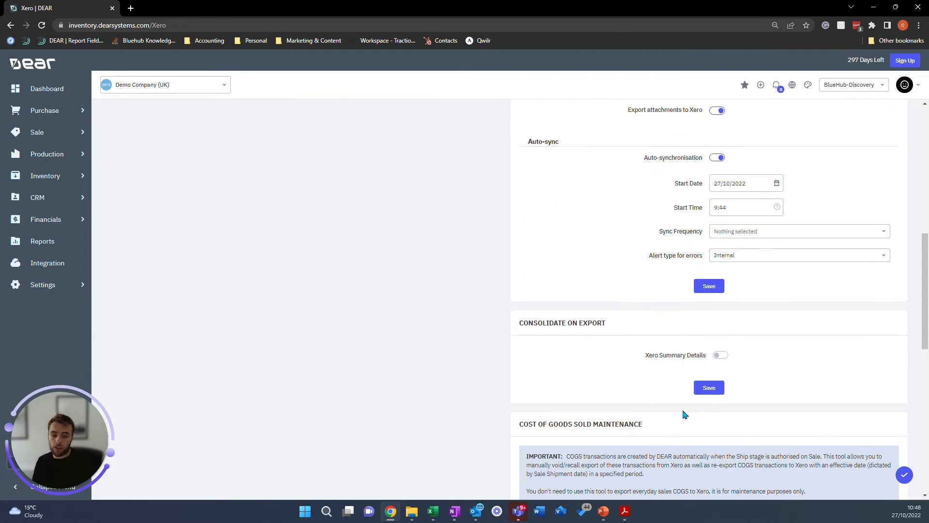
left_click(720, 354)
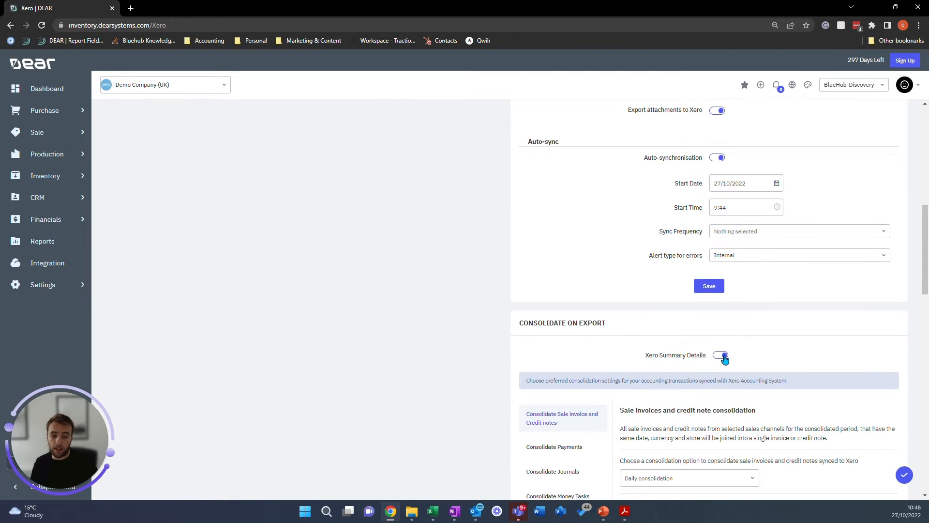
scroll("down", 3)
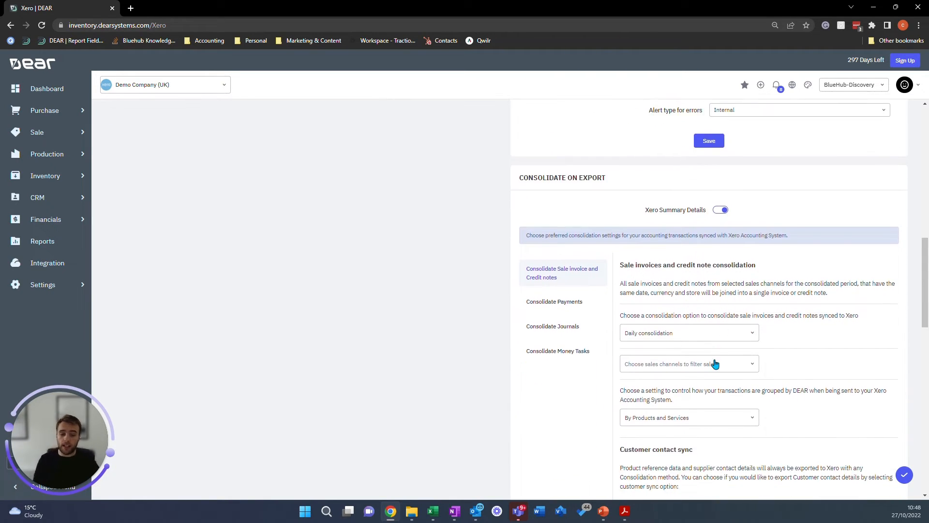
scroll("down", 3)
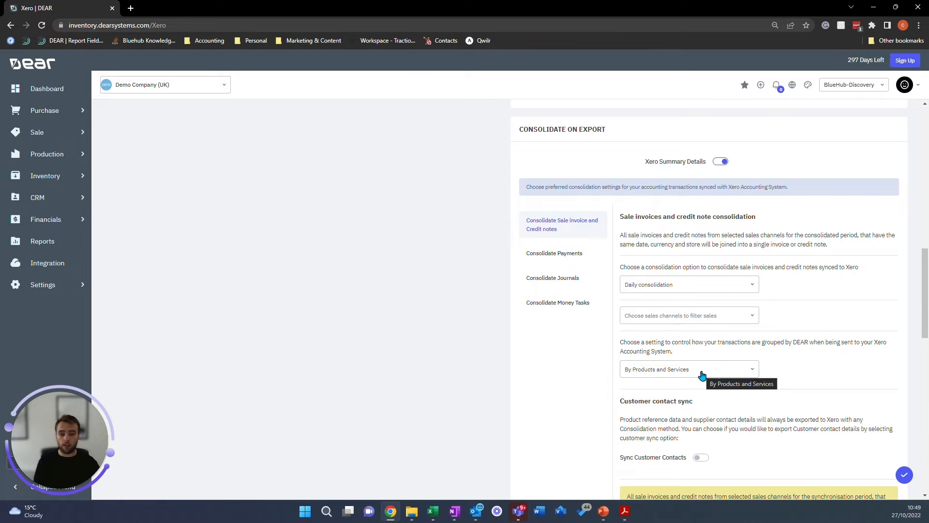
mouse_move(630, 338)
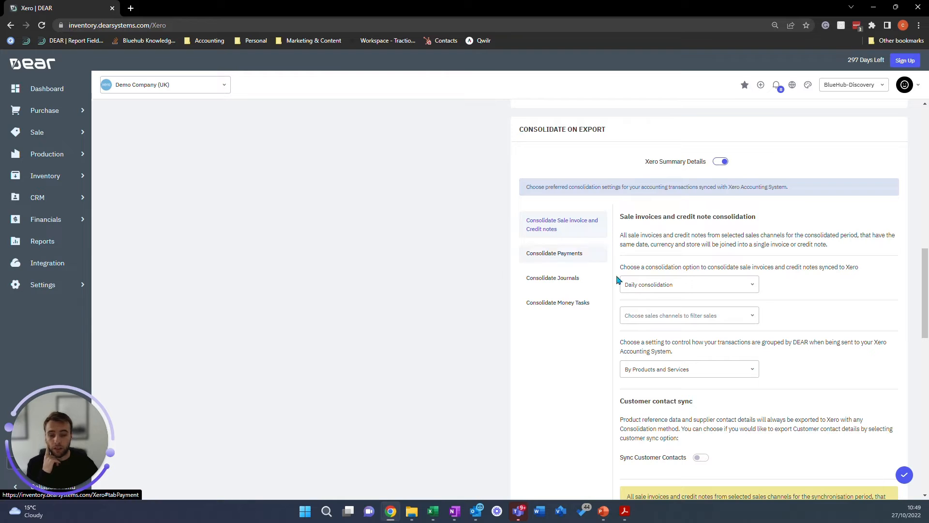
Filter sale invoice consolidation to DEAR API and review journal and money task consolidation.
left_click(688, 315)
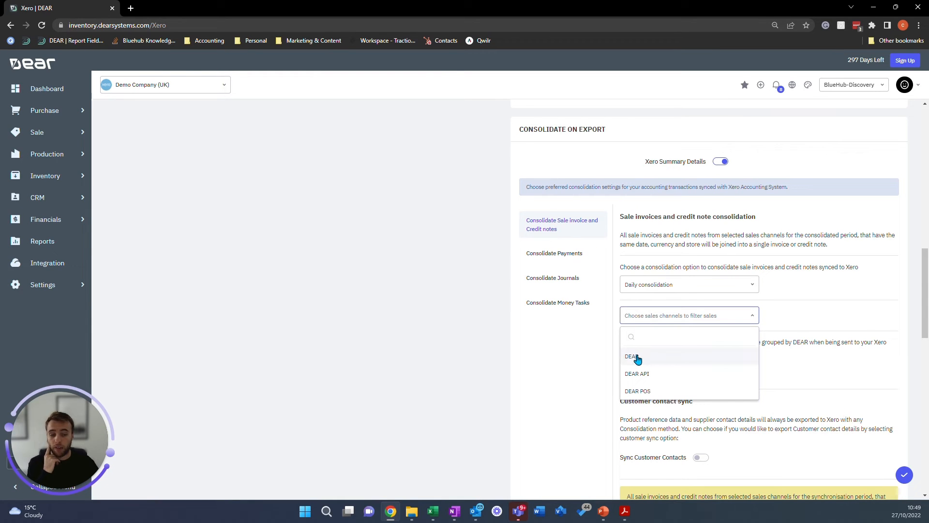
left_click(637, 373)
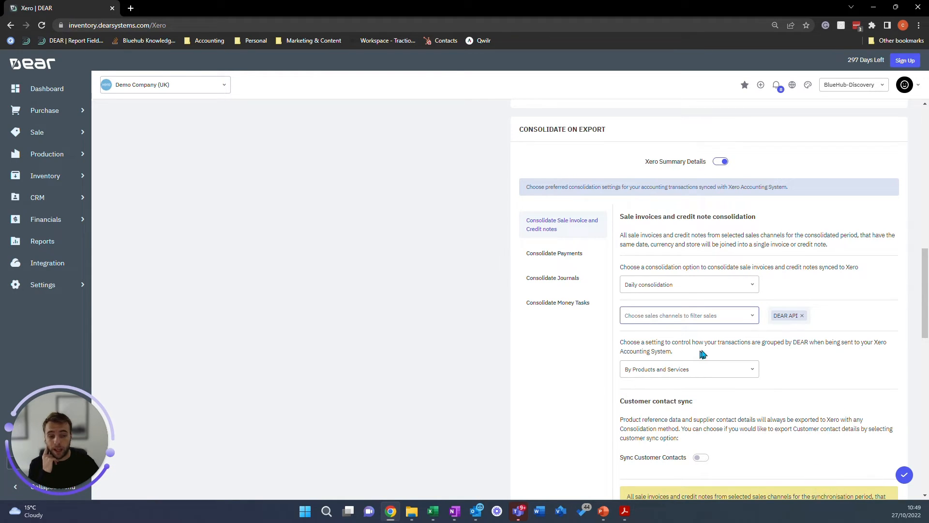
mouse_move(690, 369)
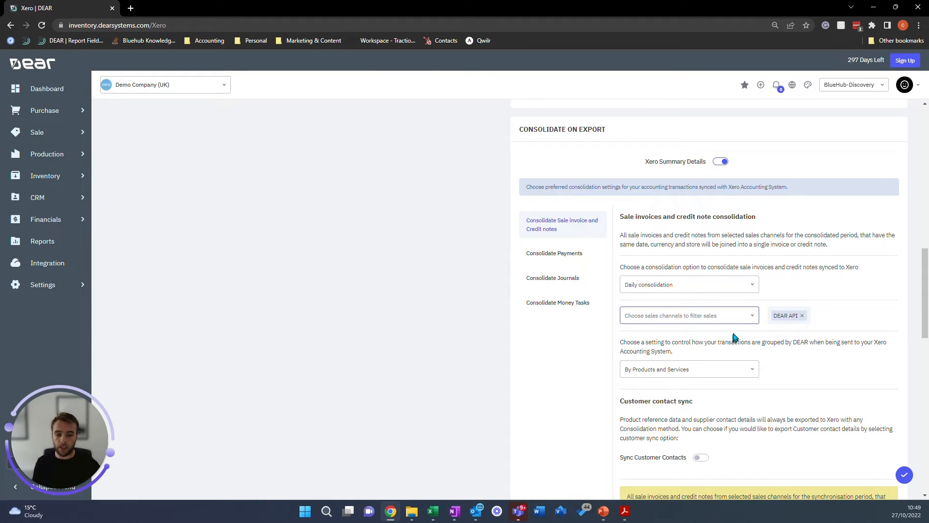
left_click(687, 315)
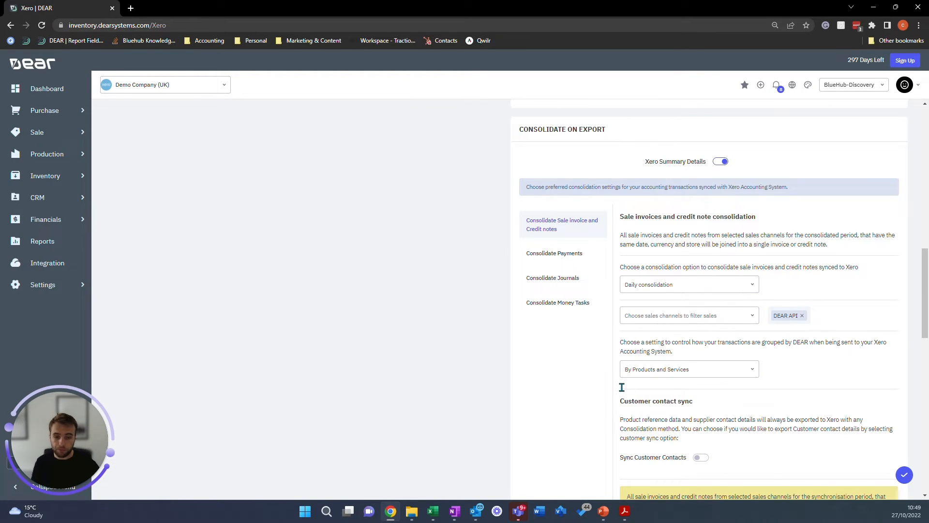
left_click(552, 277)
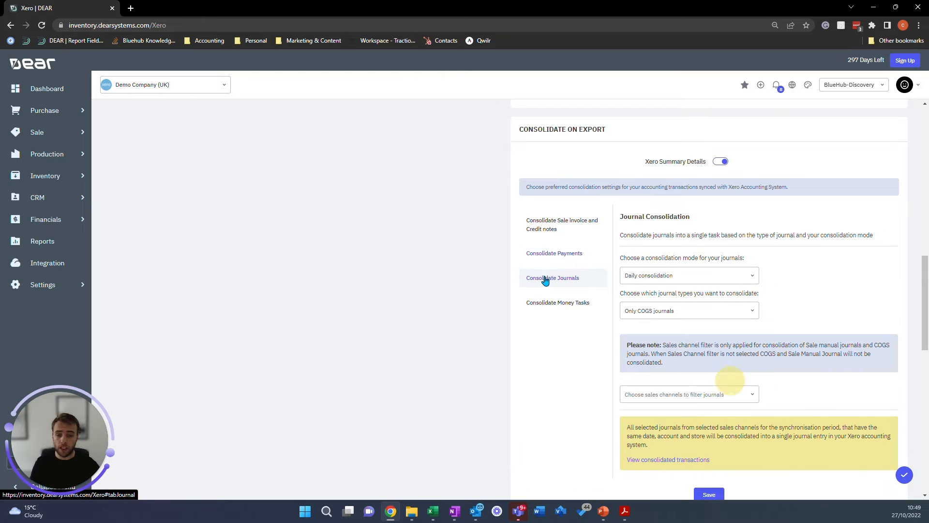
left_click(557, 302)
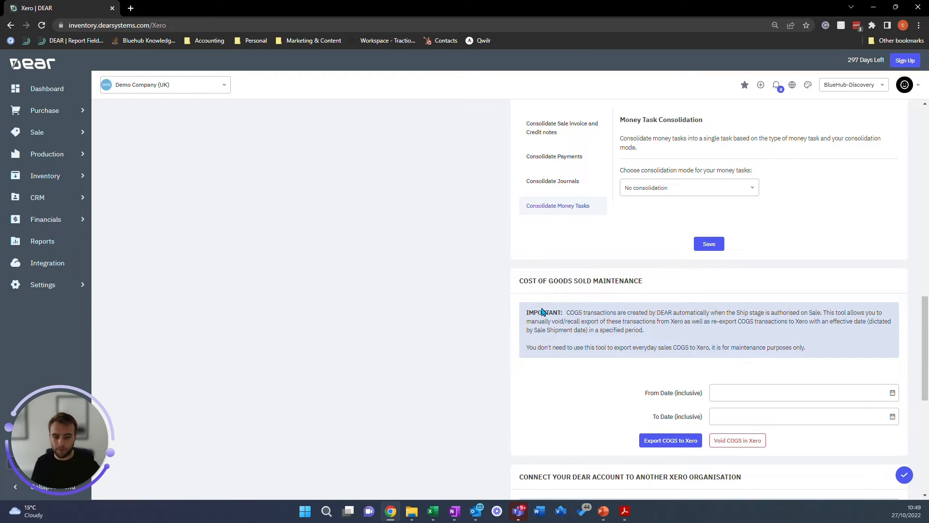
scroll("down", 3)
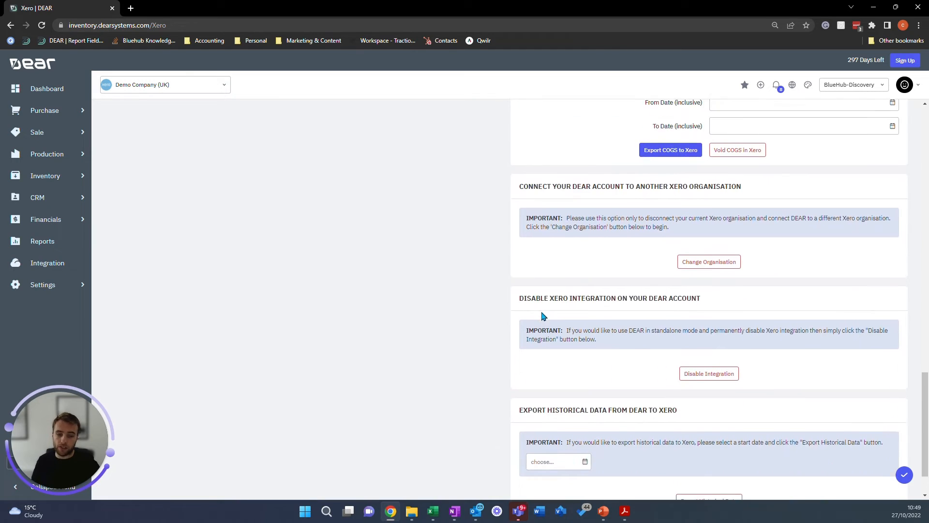
scroll("down", 3)
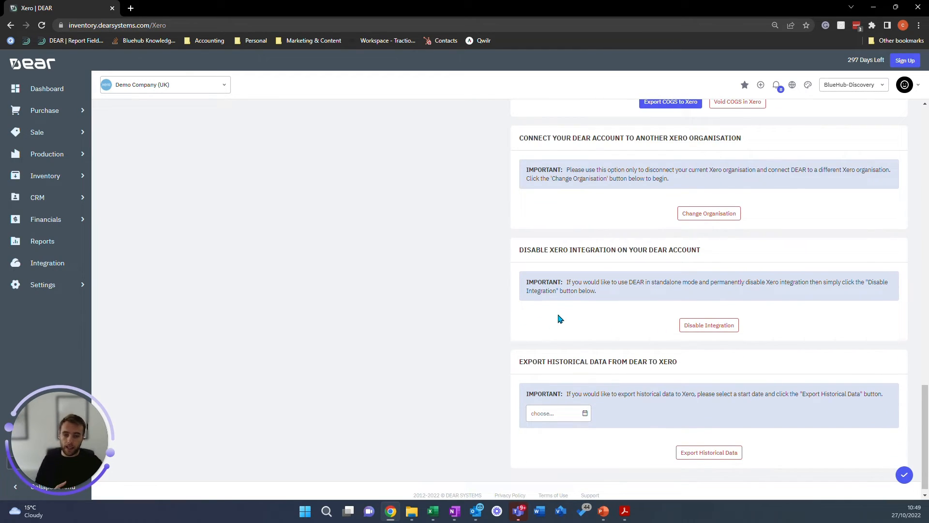
mouse_move(681, 276)
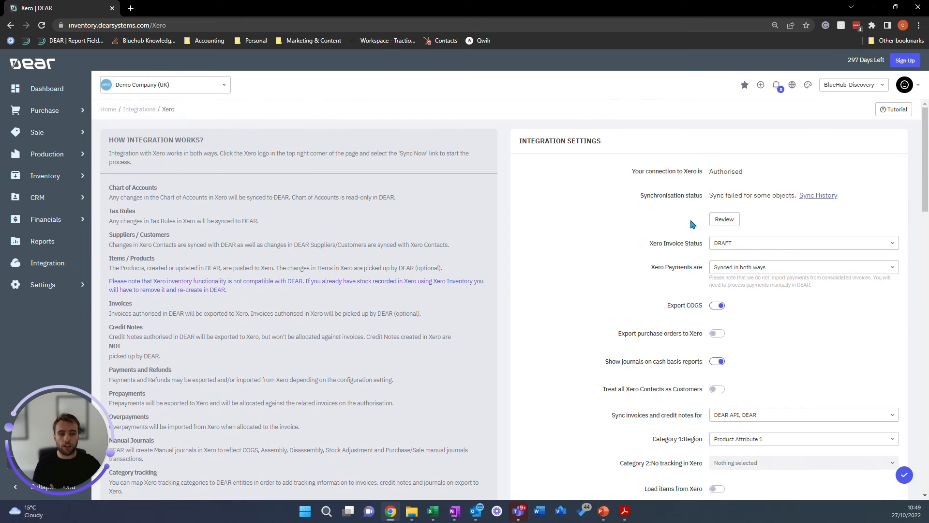
mouse_move(689, 238)
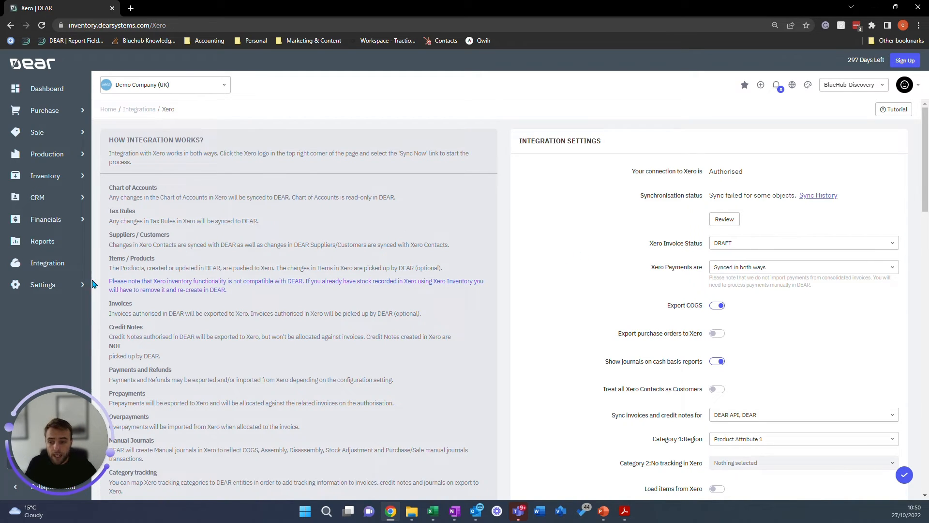
Open Chart Of Accounts from the Financial section of Settings.
left_click(43, 284)
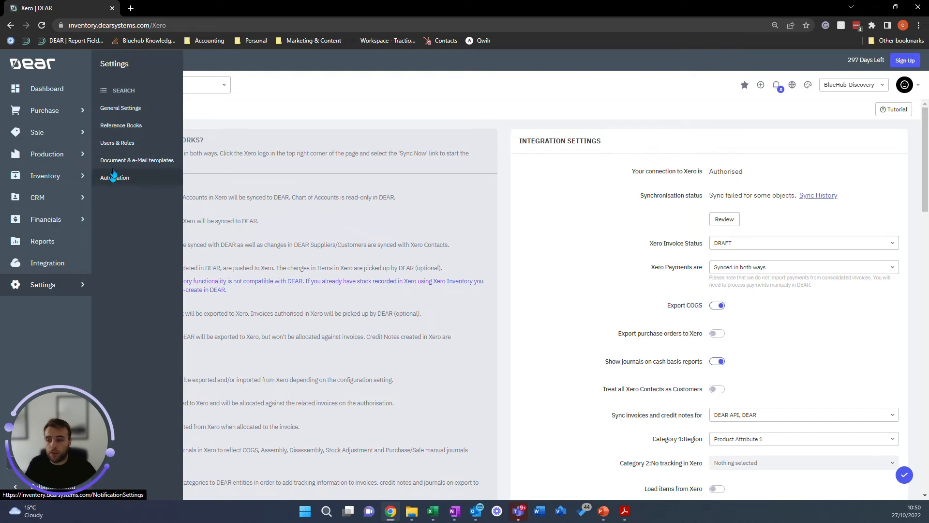
mouse_move(117, 142)
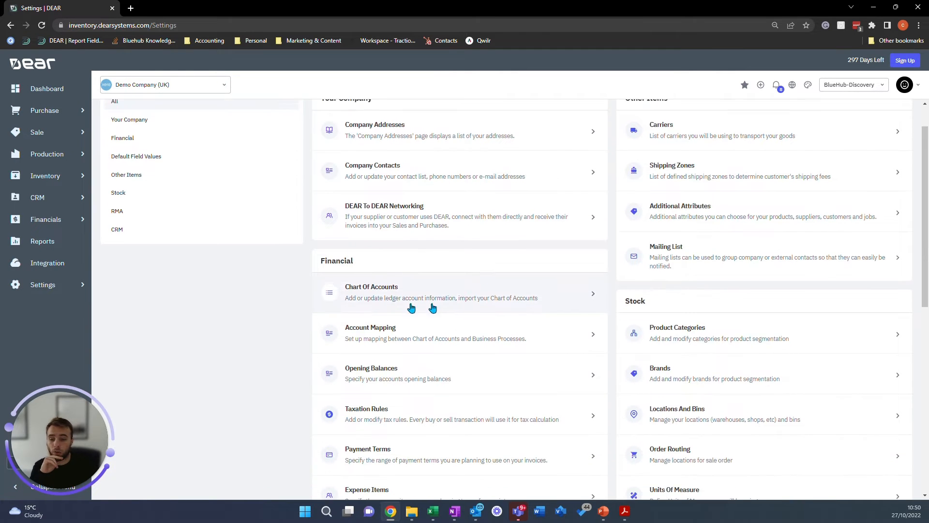
left_click(370, 332)
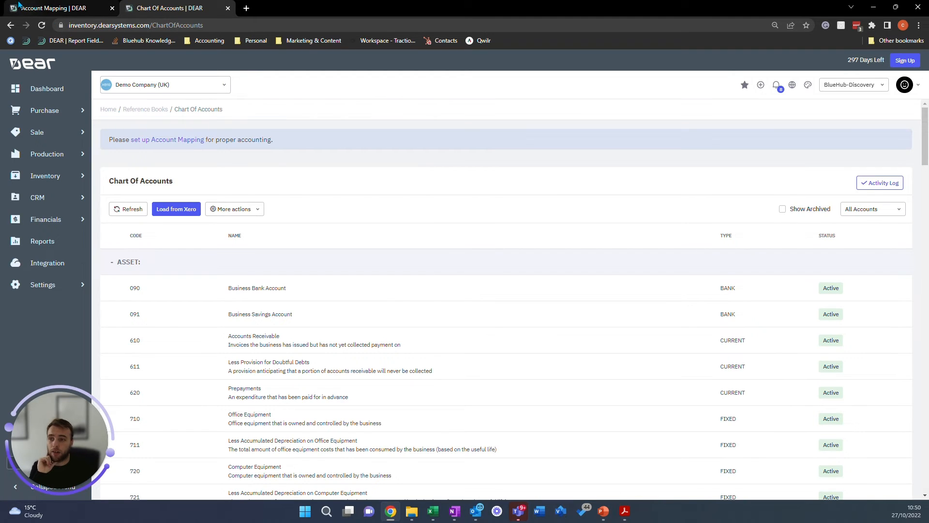
Reload the chart of accounts using Load from Xero.
left_click(168, 139)
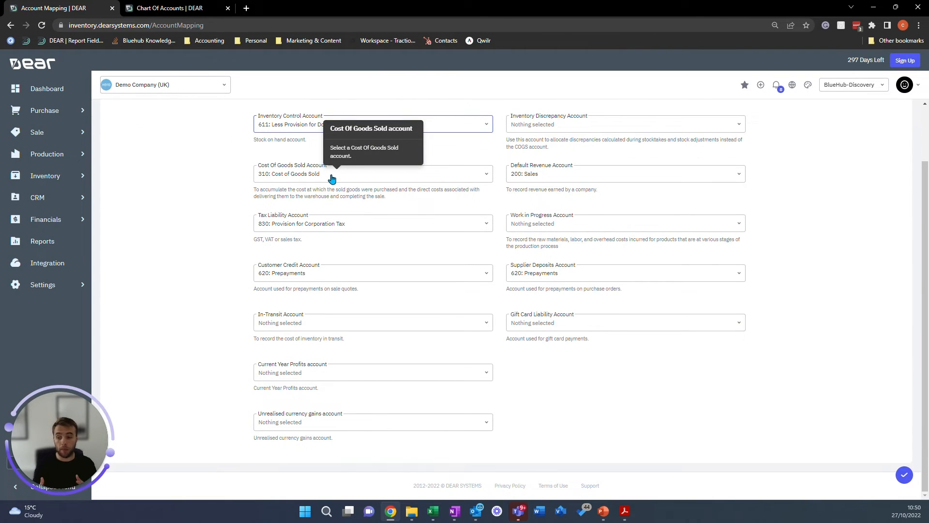
left_click(172, 7)
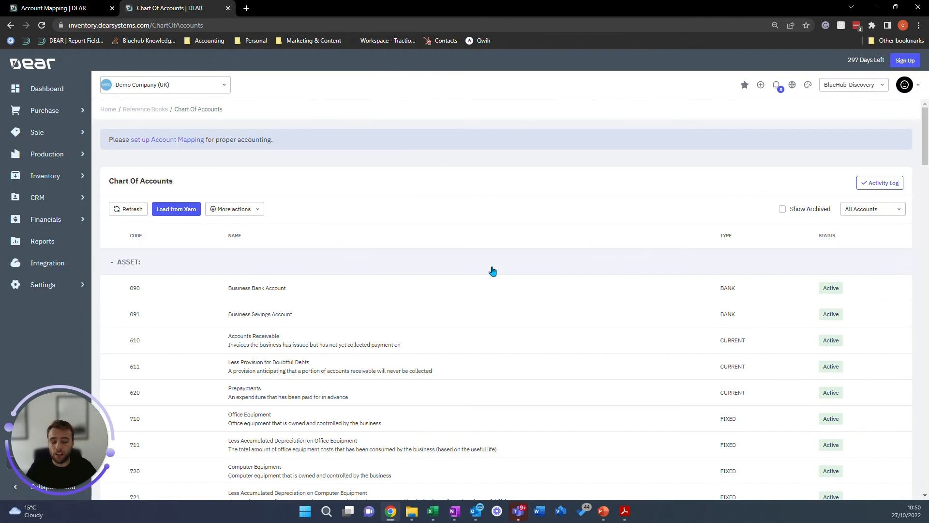
scroll("down", 3)
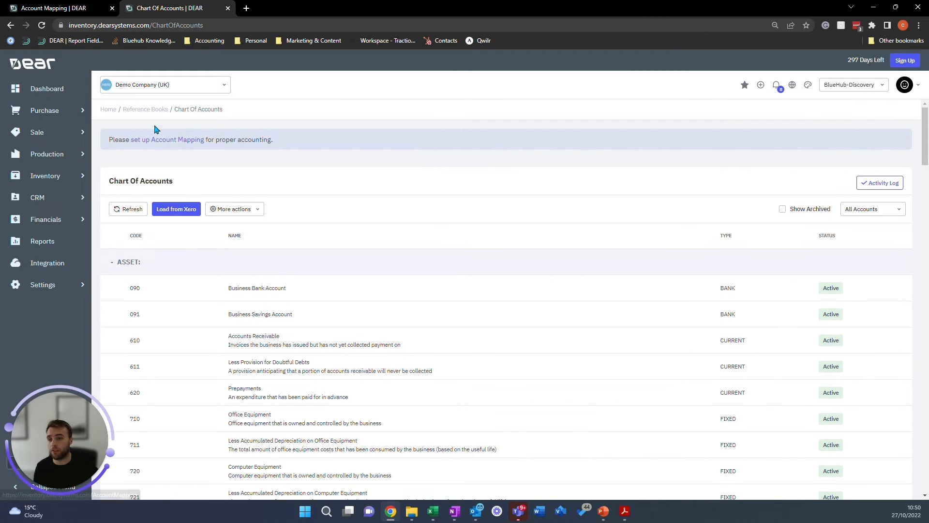
left_click(176, 208)
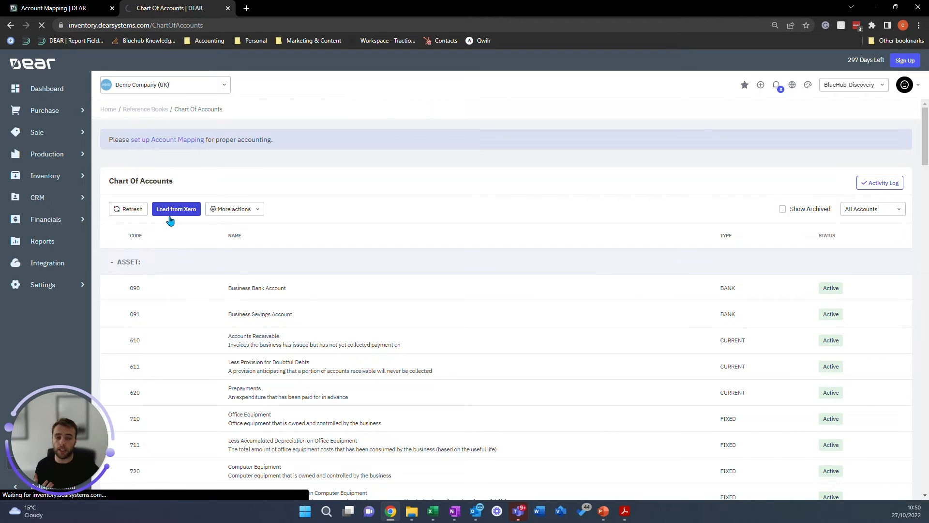
left_click(176, 209)
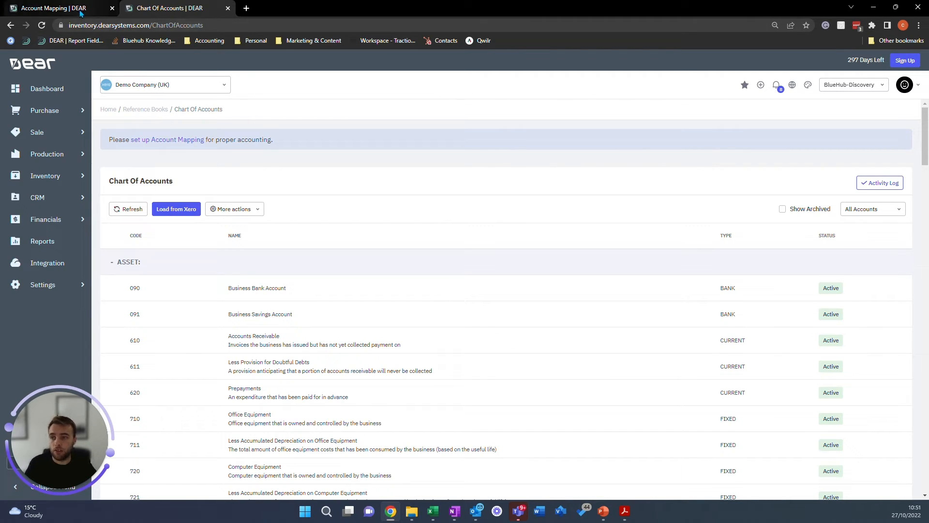
Keep 200: Sales as the default revenue account.
left_click(167, 140)
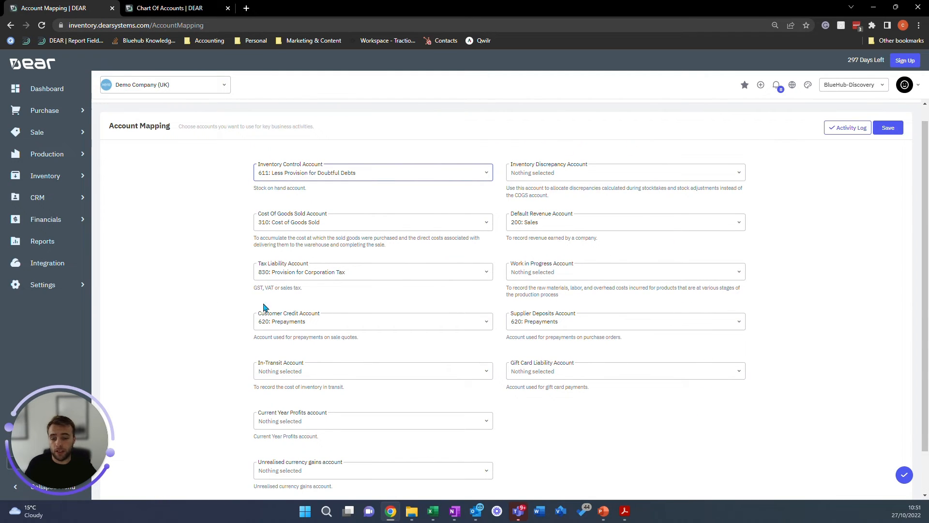
mouse_move(538, 385)
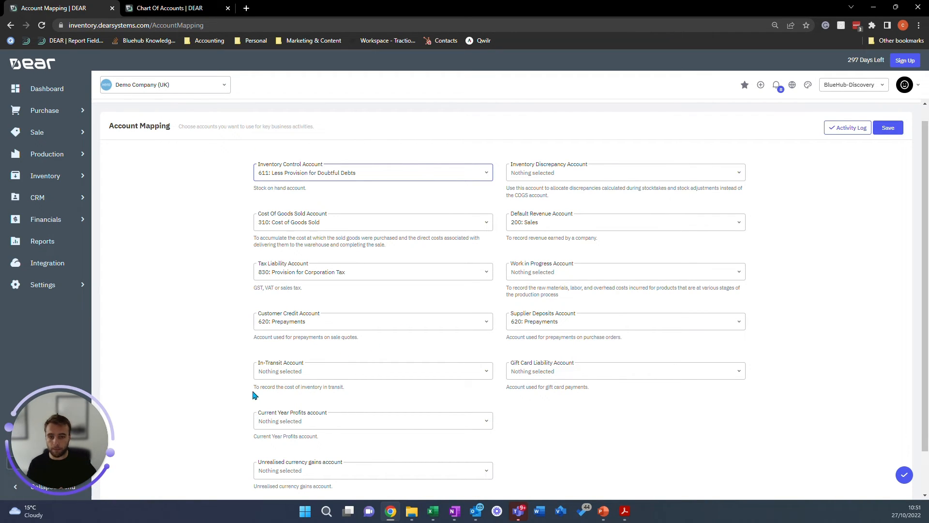
mouse_move(542, 230)
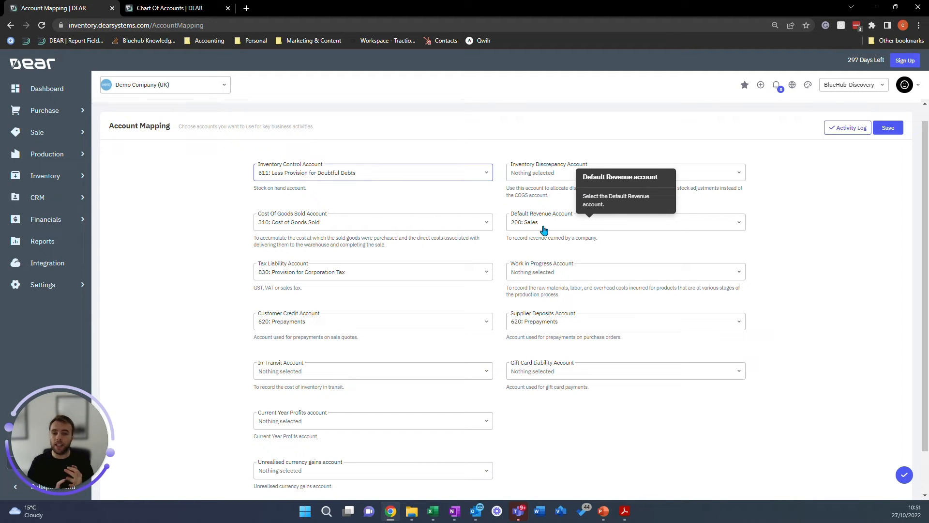
left_click(623, 222)
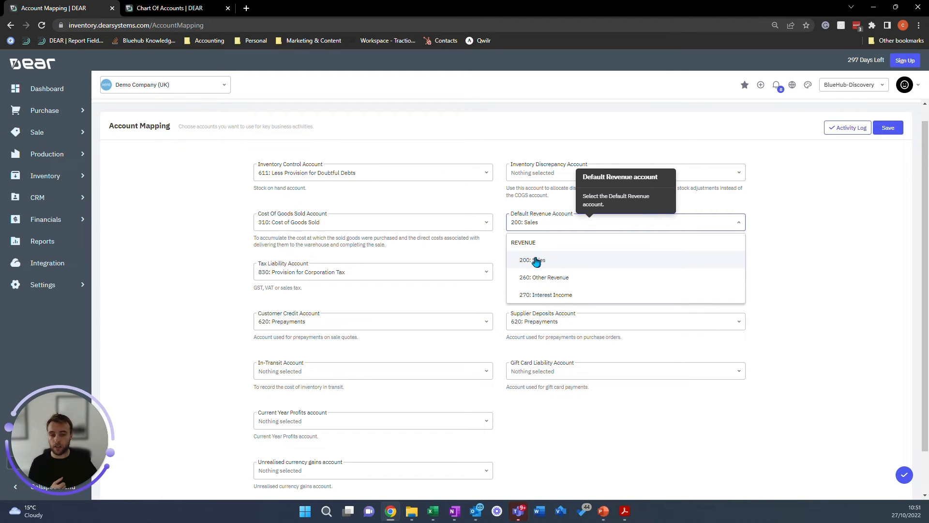
left_click(531, 259)
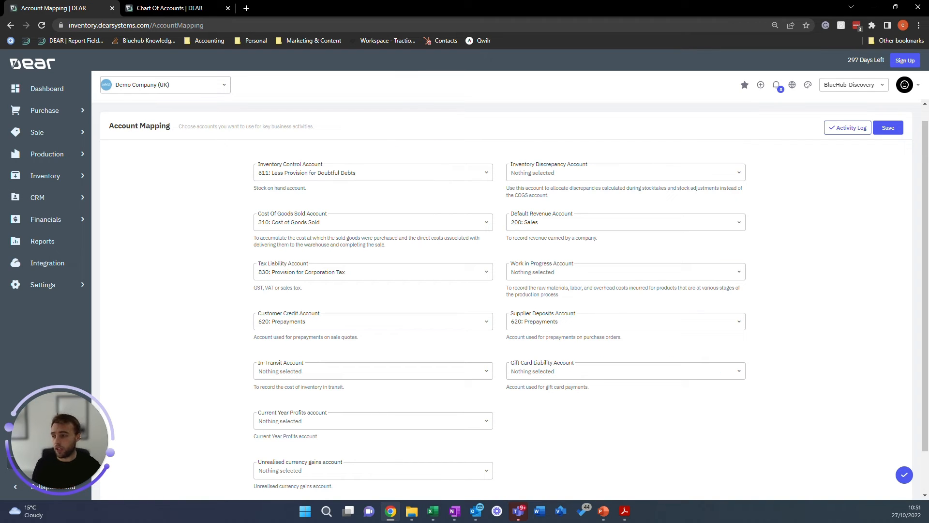
mouse_move(368, 165)
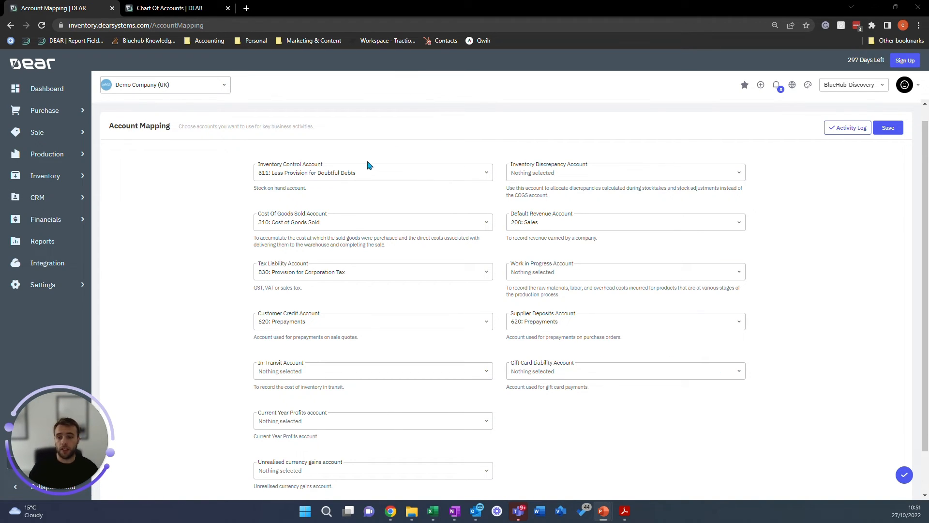
mouse_move(472, 180)
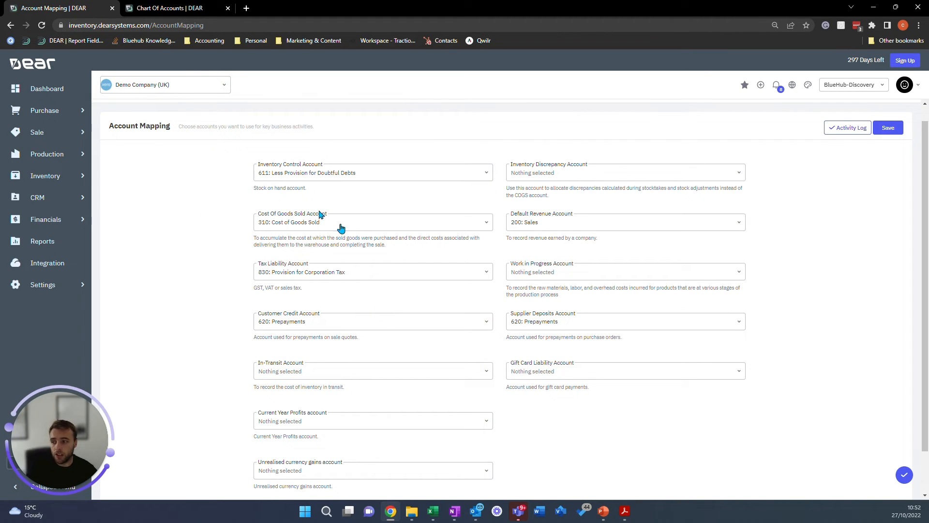
mouse_move(347, 228)
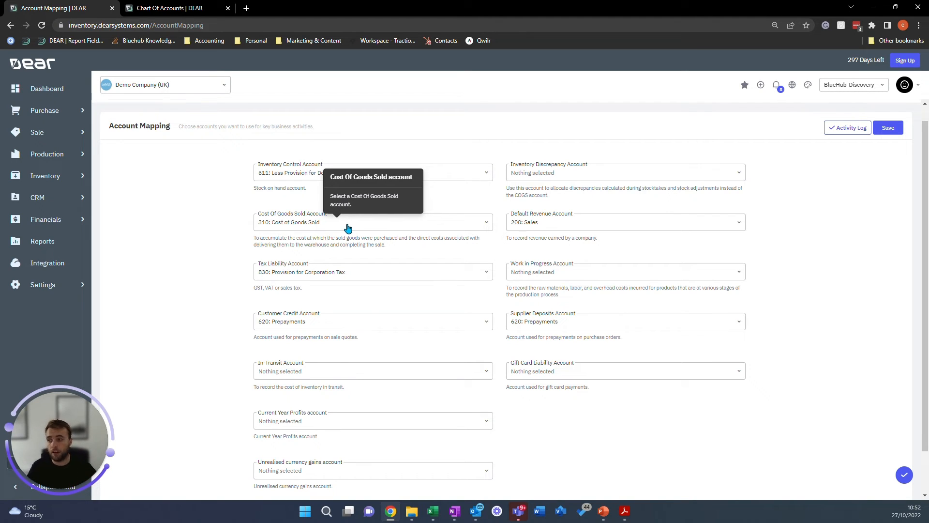
mouse_move(345, 228)
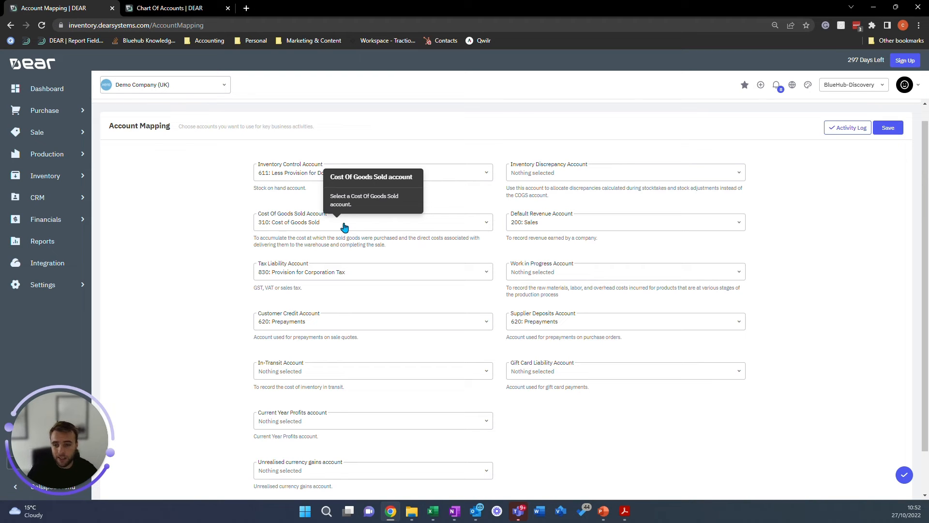
mouse_move(394, 248)
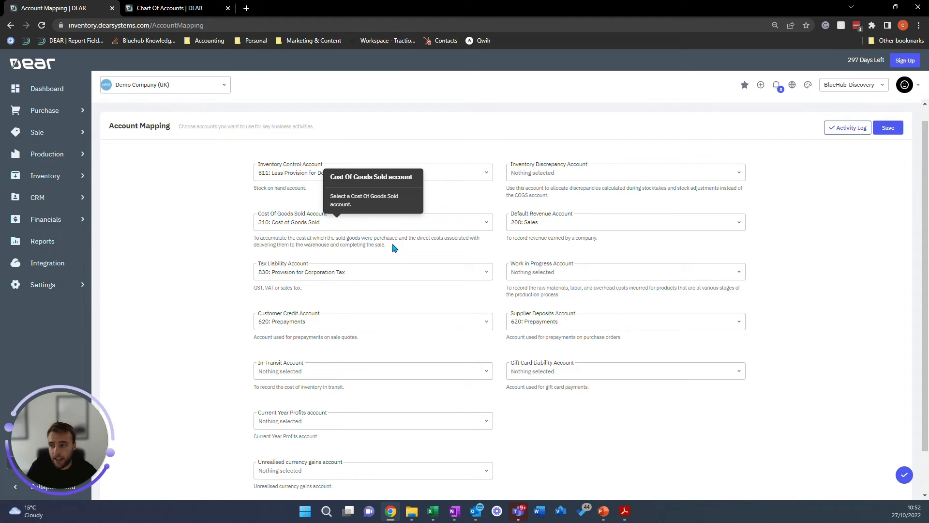
mouse_move(380, 268)
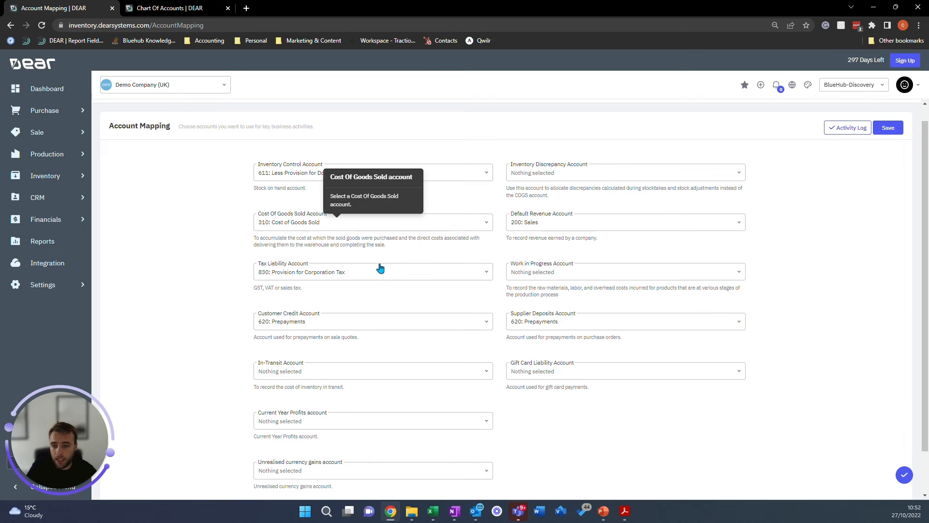
Keep Prepayments as the customer credit account and view the in-transit account choices.
left_click(373, 271)
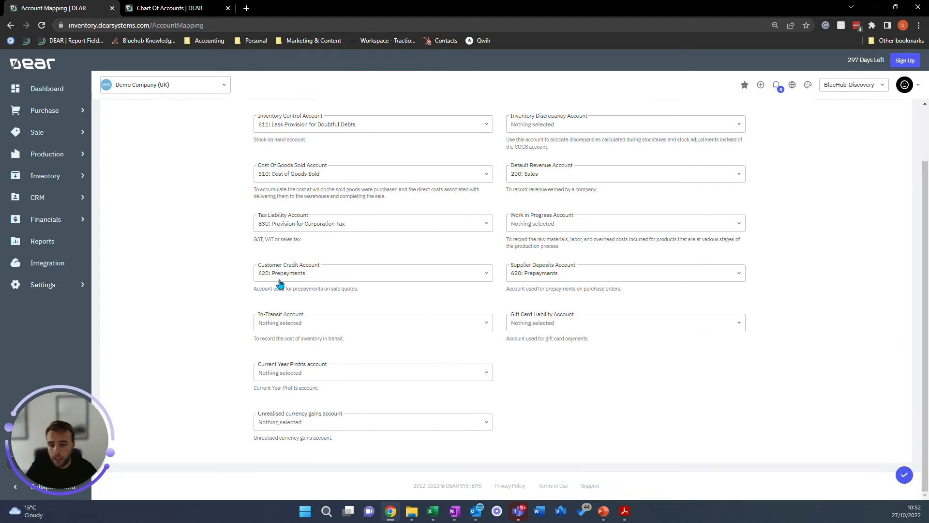
left_click(372, 273)
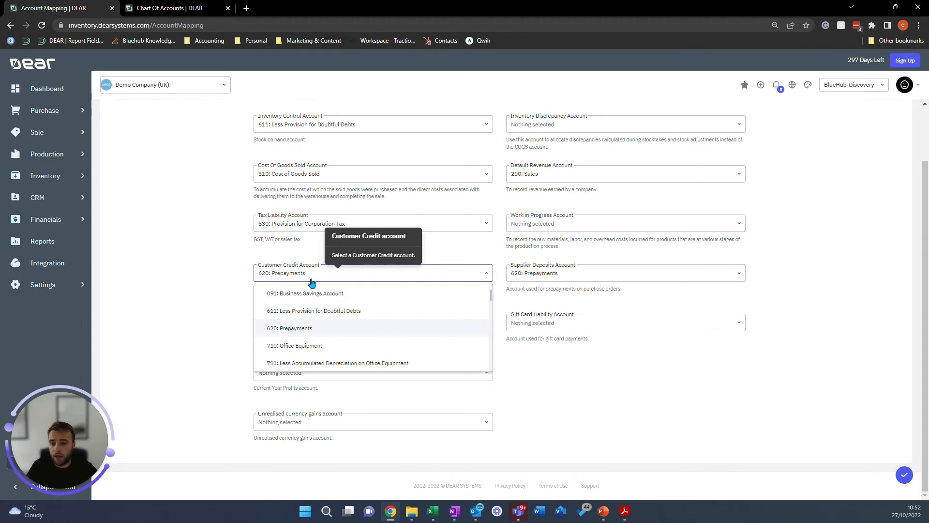
left_click(290, 328)
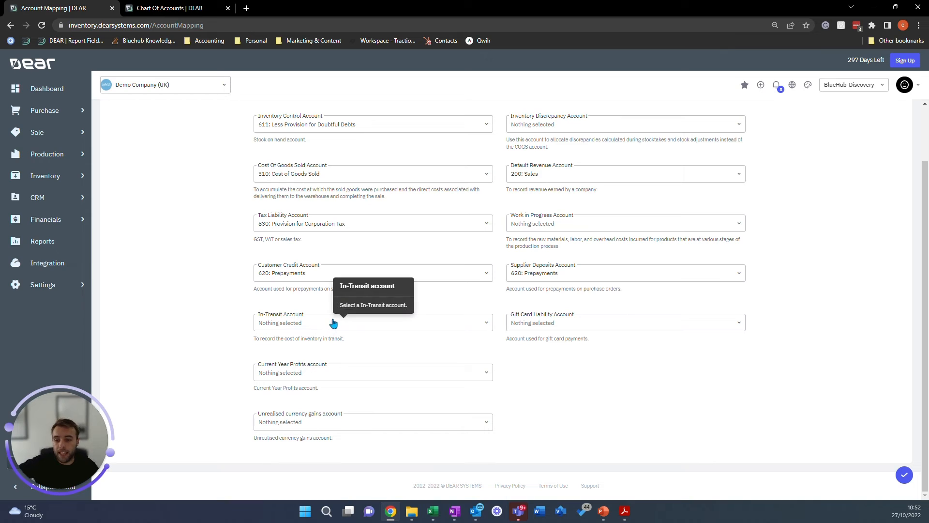
left_click(372, 322)
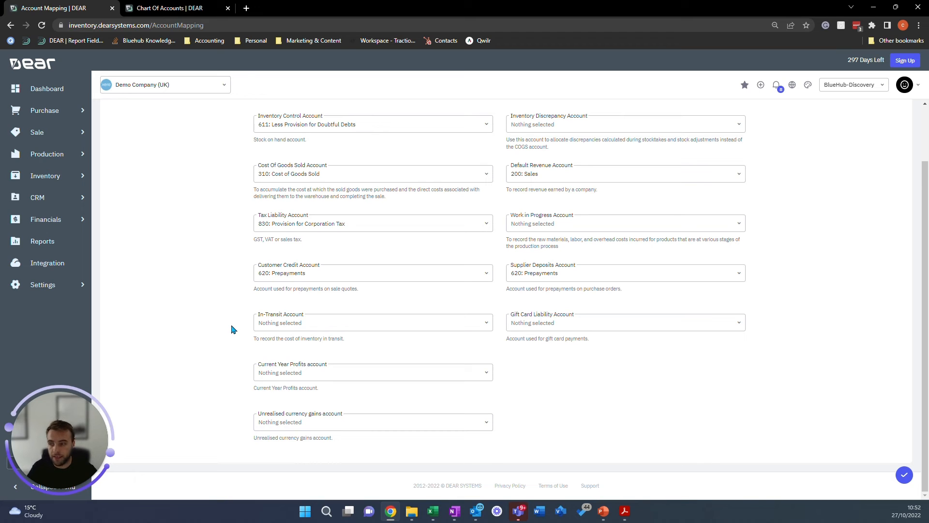
mouse_move(264, 309)
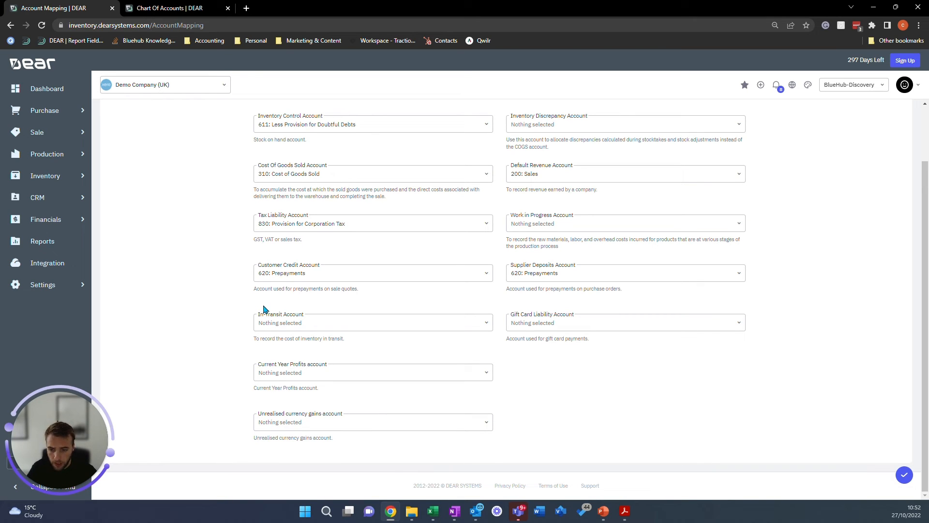
mouse_move(287, 422)
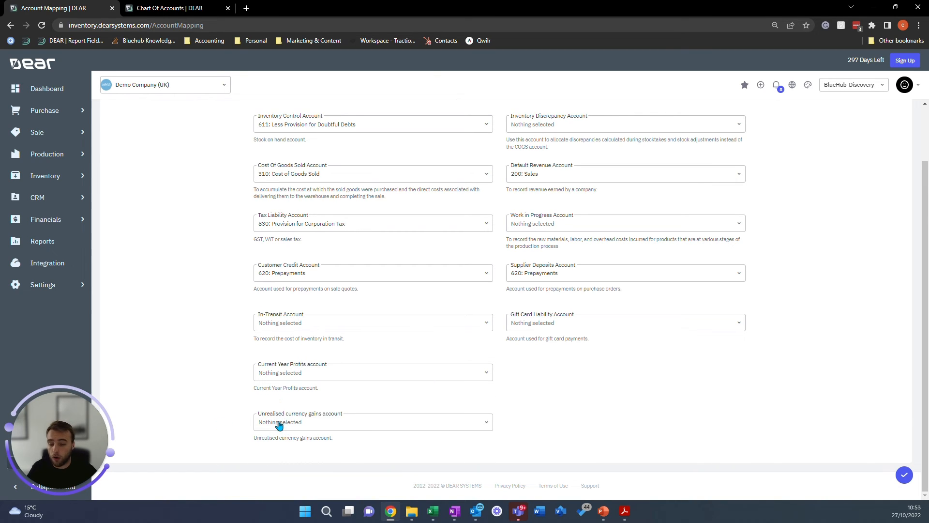
Set the Unrealised Currency Gains account, keep 200: Sales revenue, and view Work in Progress options.
left_click(372, 421)
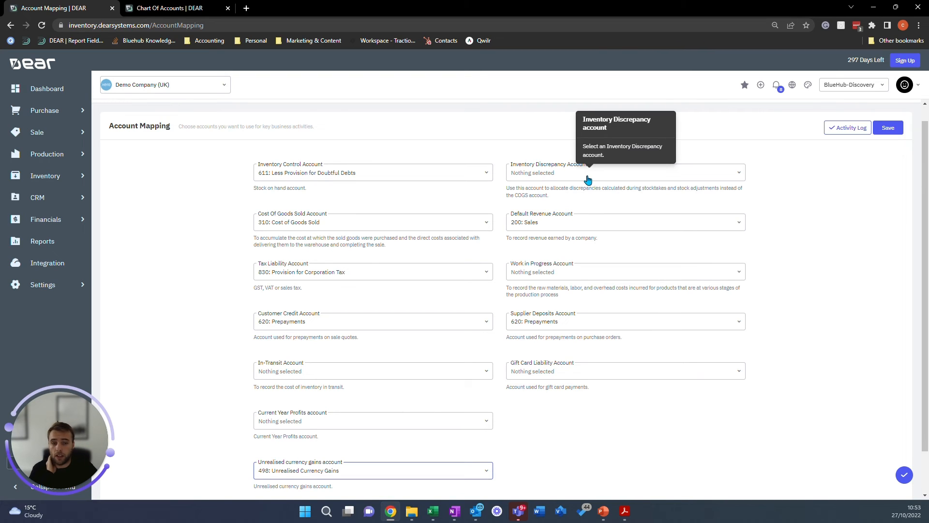
left_click(624, 222)
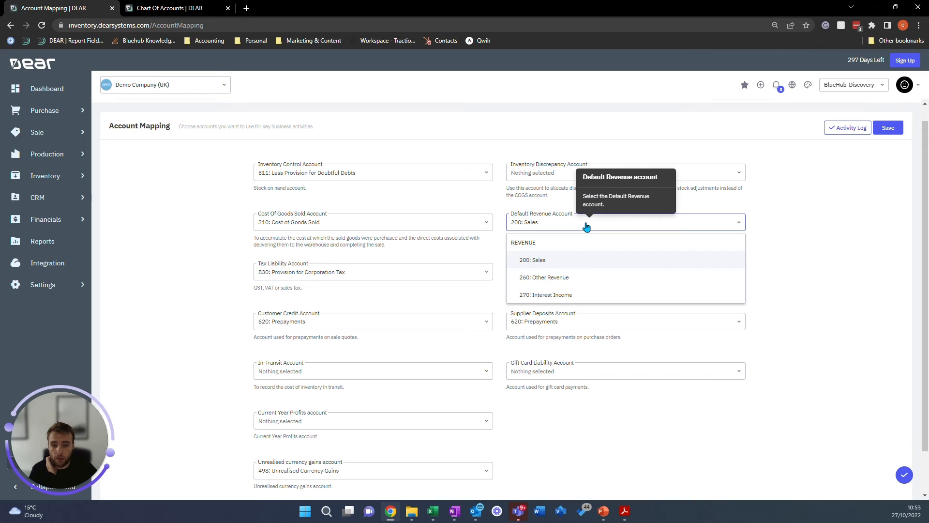
mouse_move(534, 262)
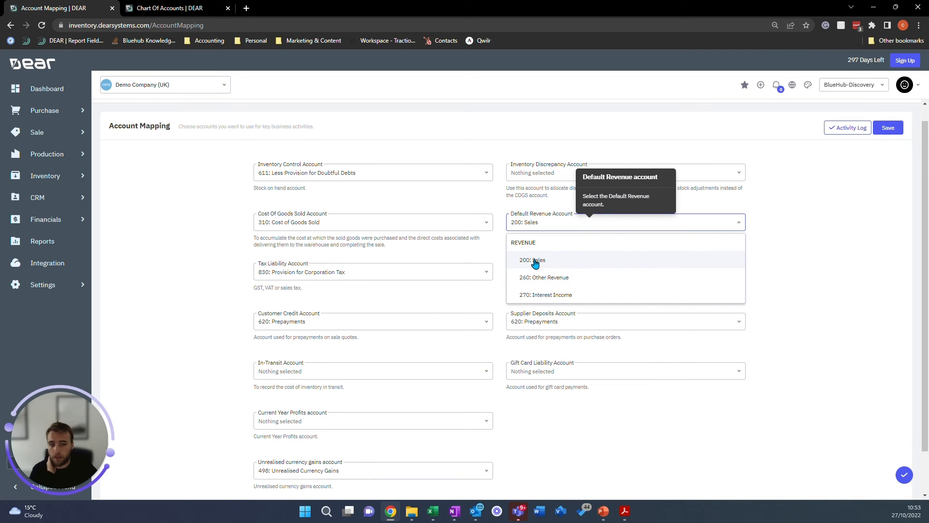
left_click(532, 259)
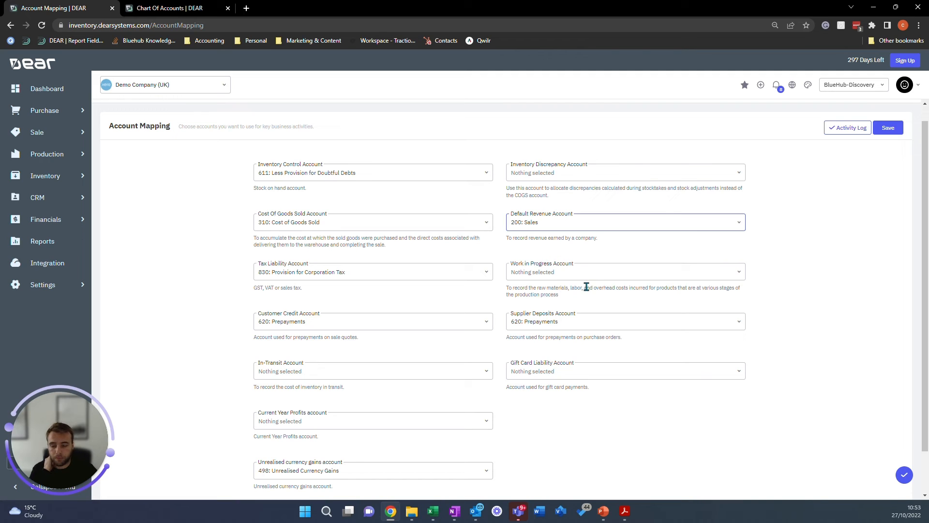
left_click(624, 272)
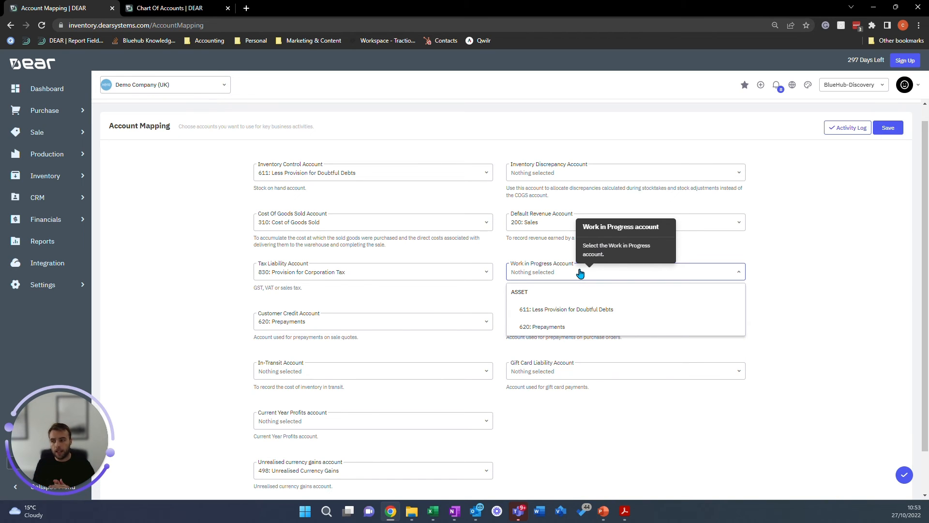
mouse_move(660, 270)
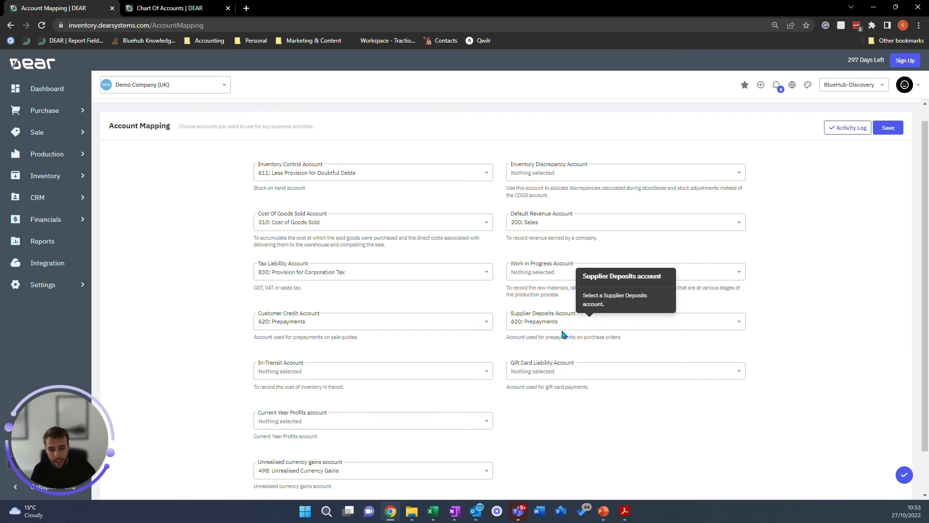
mouse_move(350, 334)
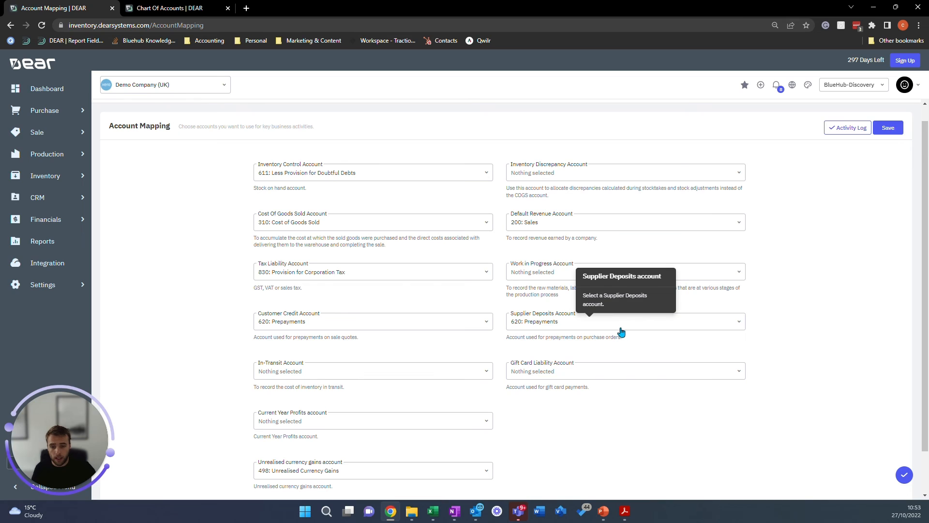
mouse_move(604, 330)
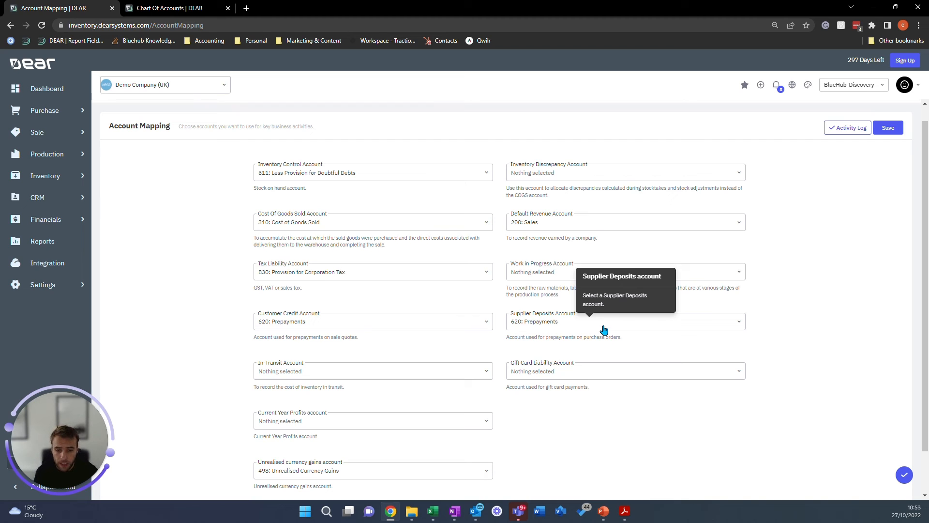
Map the Gift Card Liability Account to 855: Clearing Account.
scroll("down", 3)
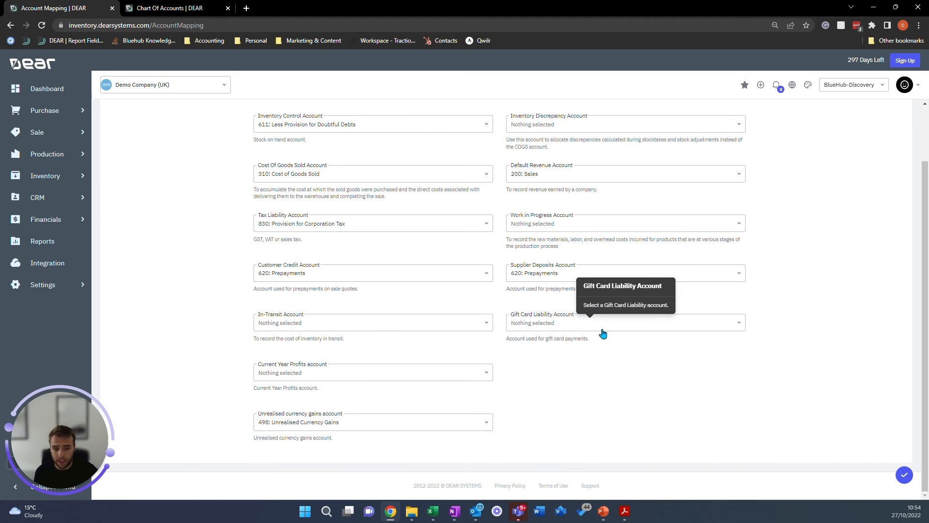
left_click(624, 323)
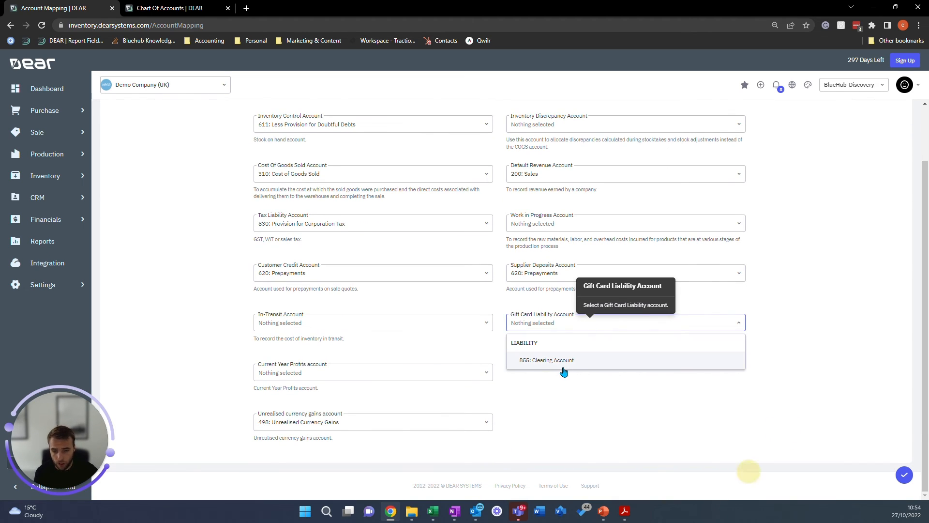
left_click(546, 359)
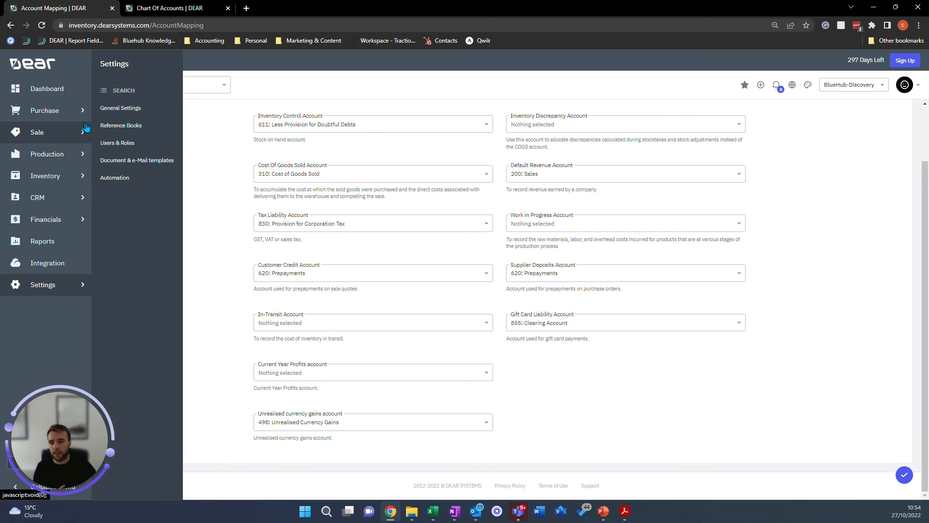
Switch on Enable Accrued Inventory transactions in General Settings to reveal GRNI/GINR fields.
left_click(120, 107)
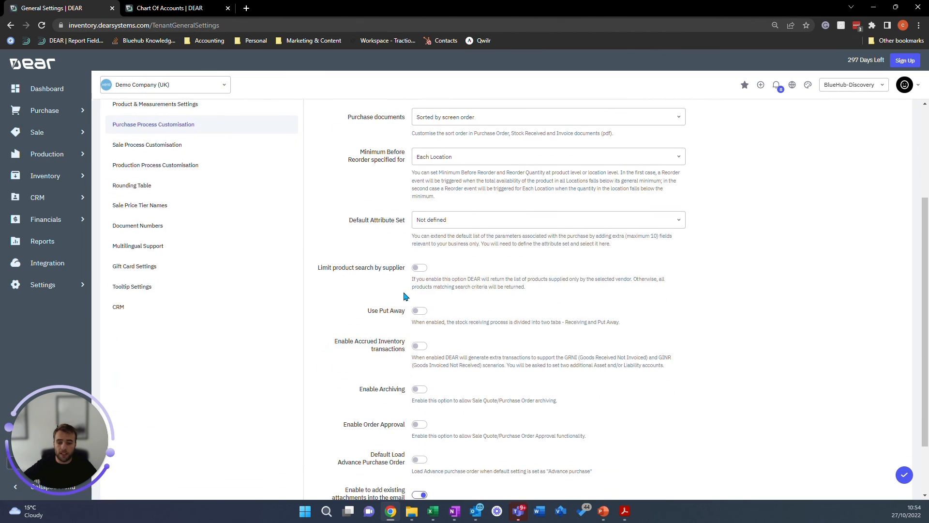
scroll("down", 3)
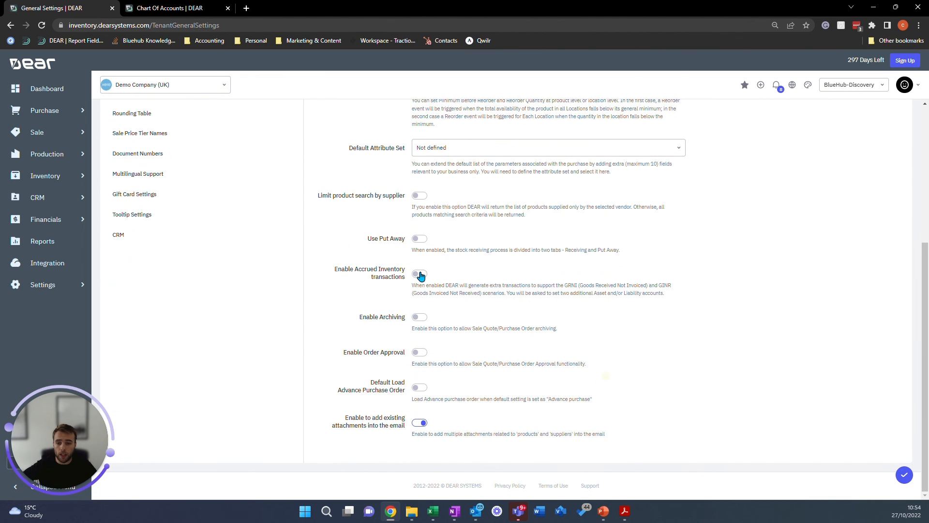
left_click(419, 273)
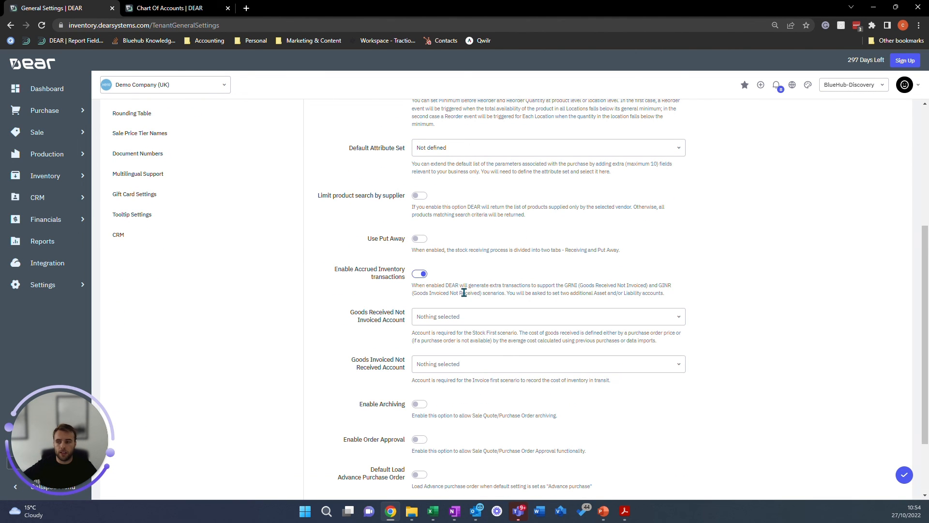
mouse_move(465, 317)
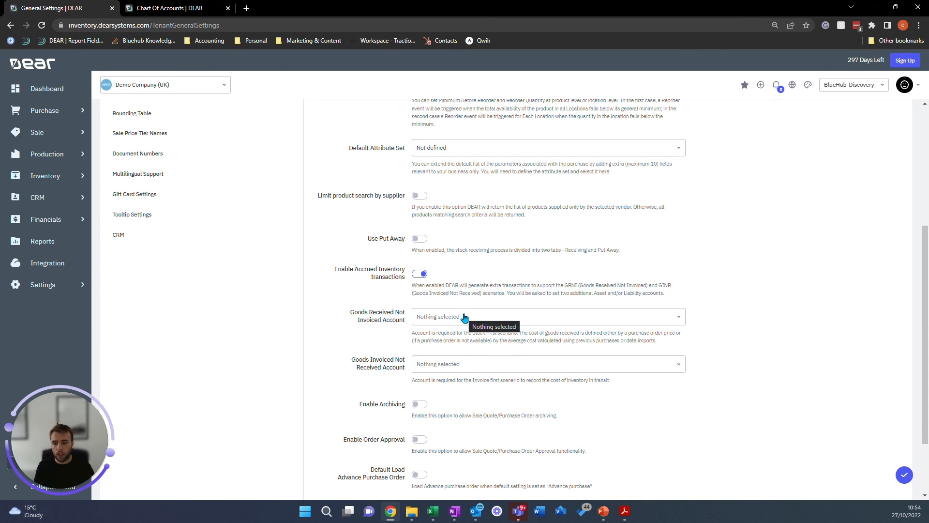
mouse_move(438, 364)
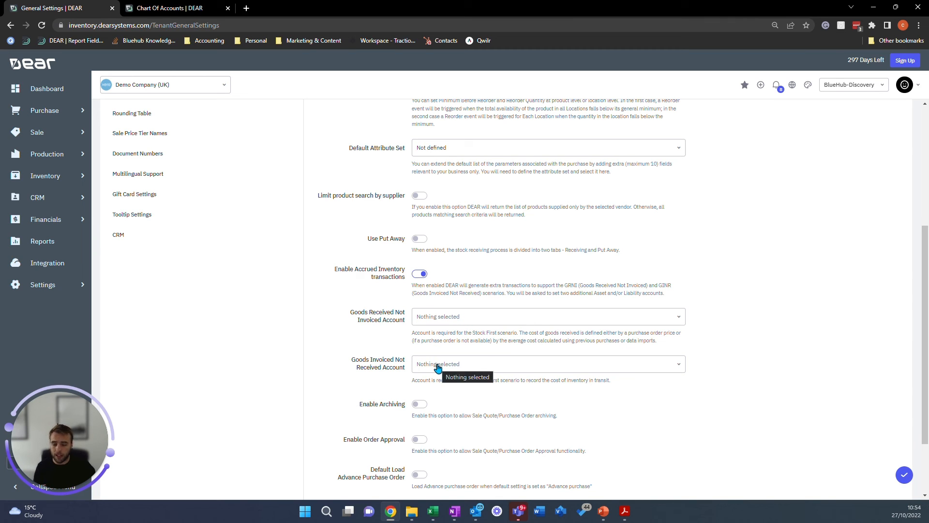
mouse_move(438, 323)
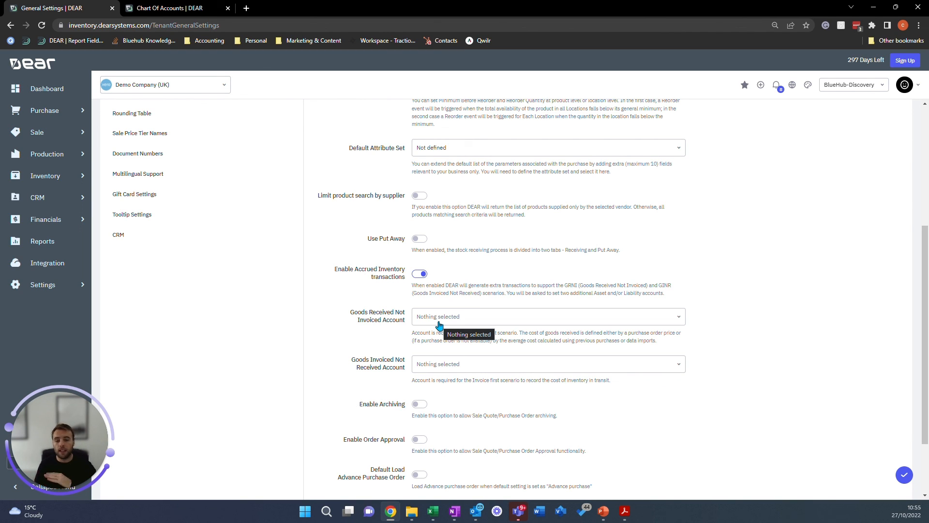
mouse_move(424, 367)
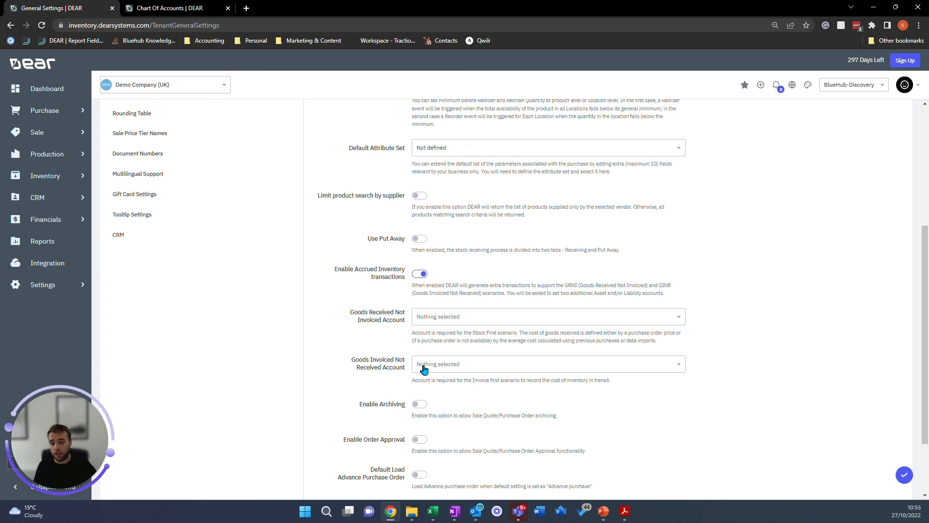
mouse_move(423, 364)
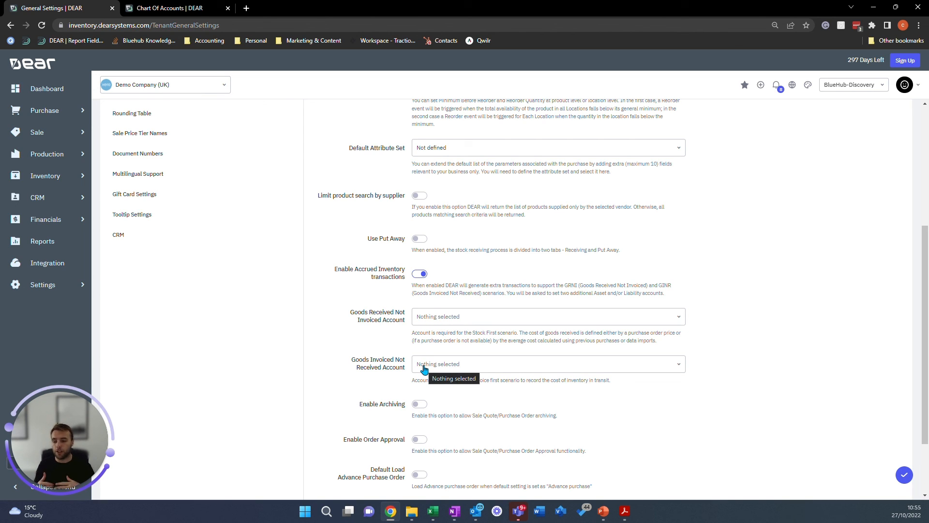